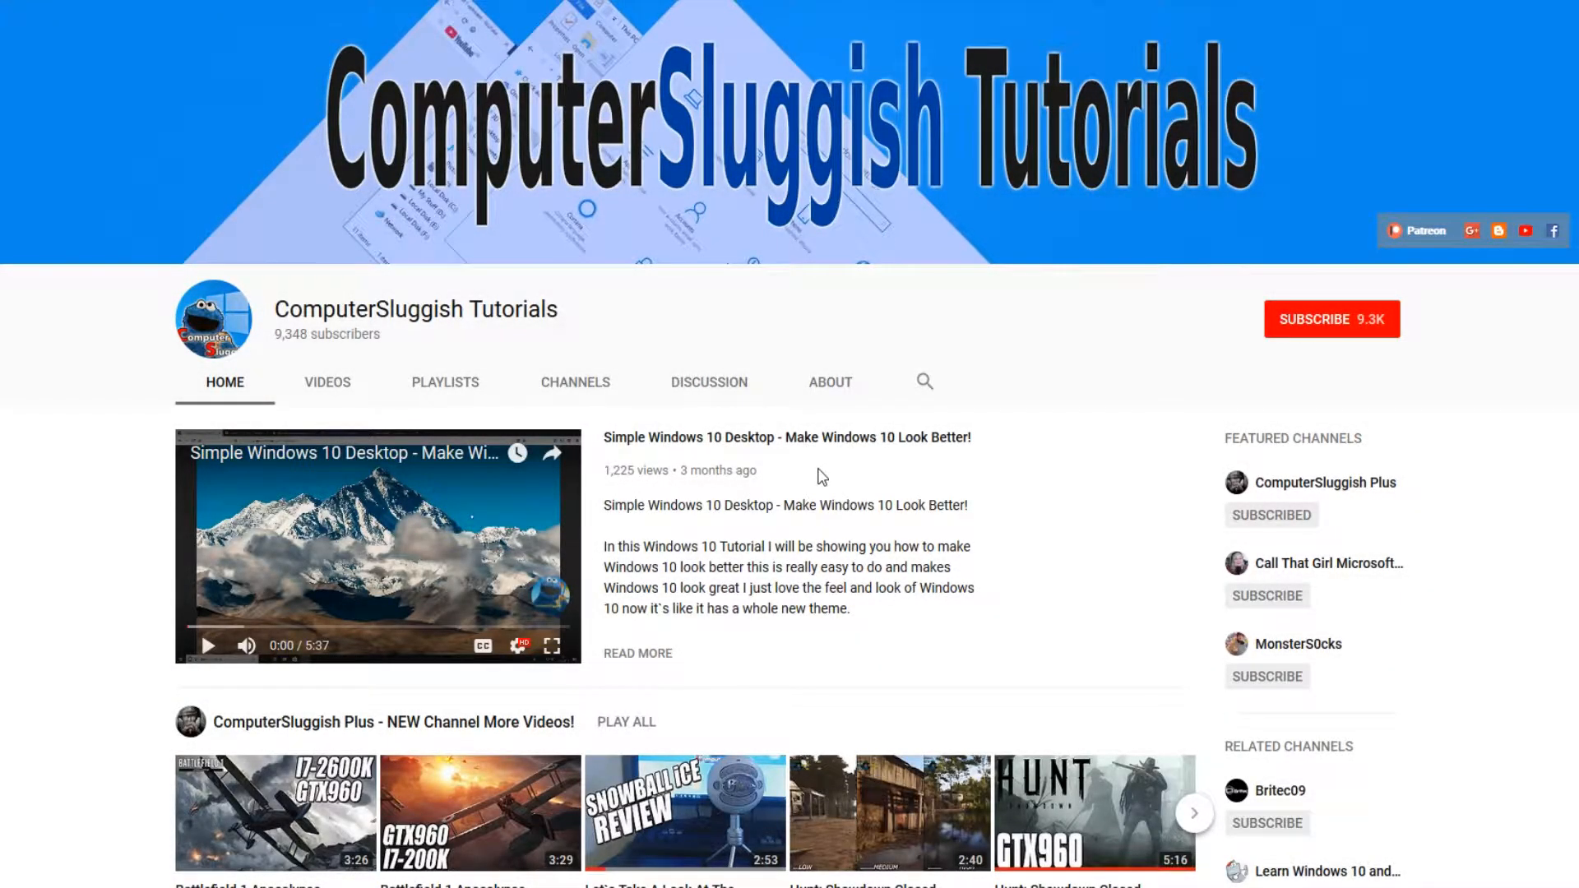
mouse_move(851, 484)
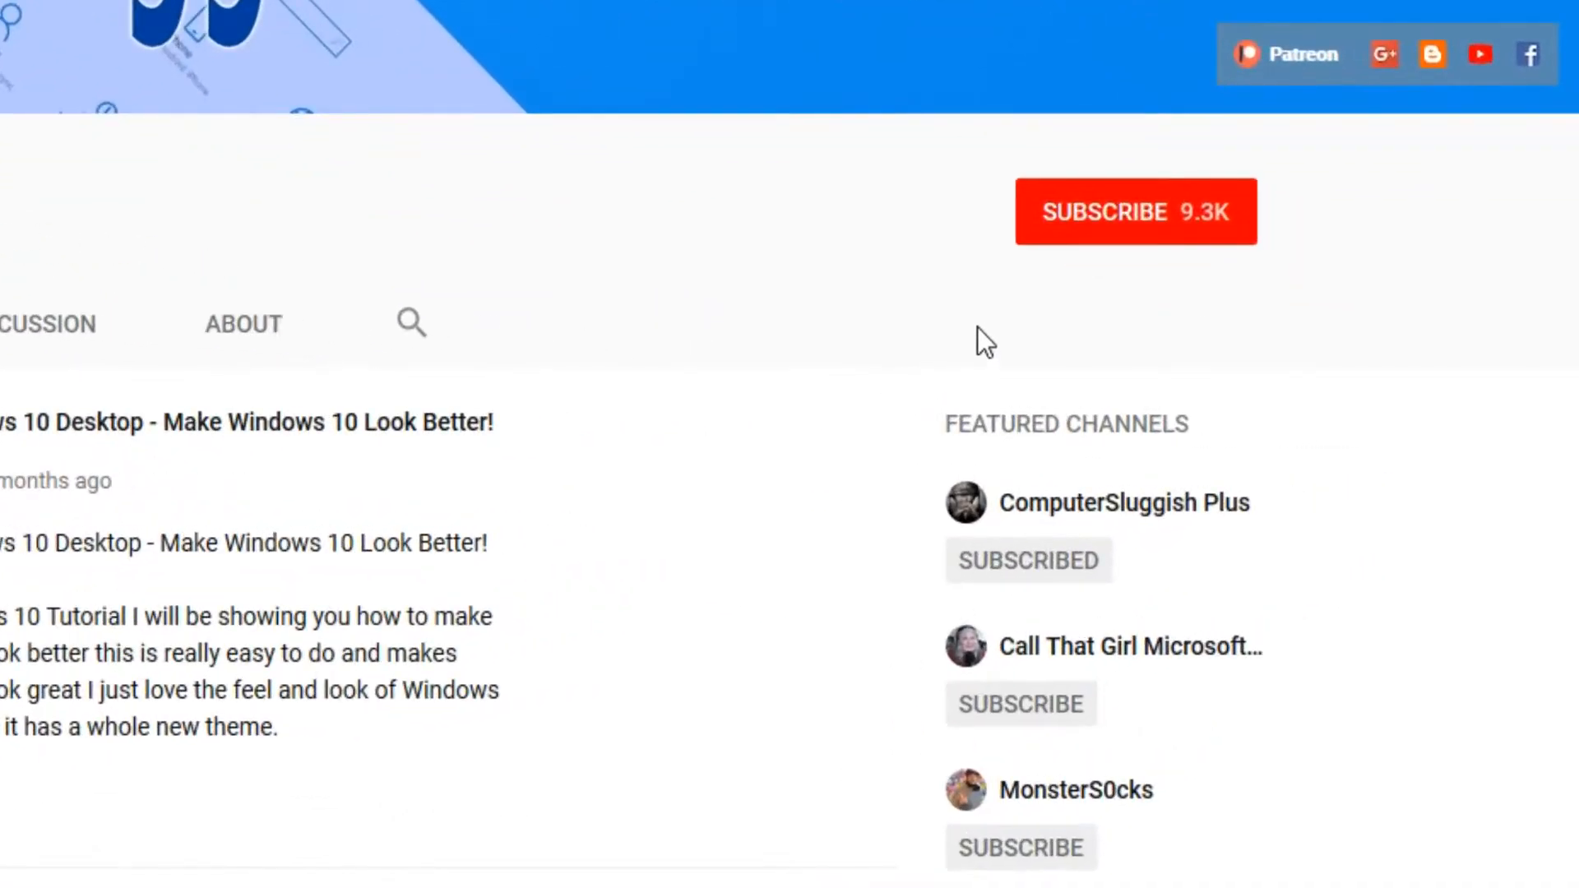
mouse_move(1123, 242)
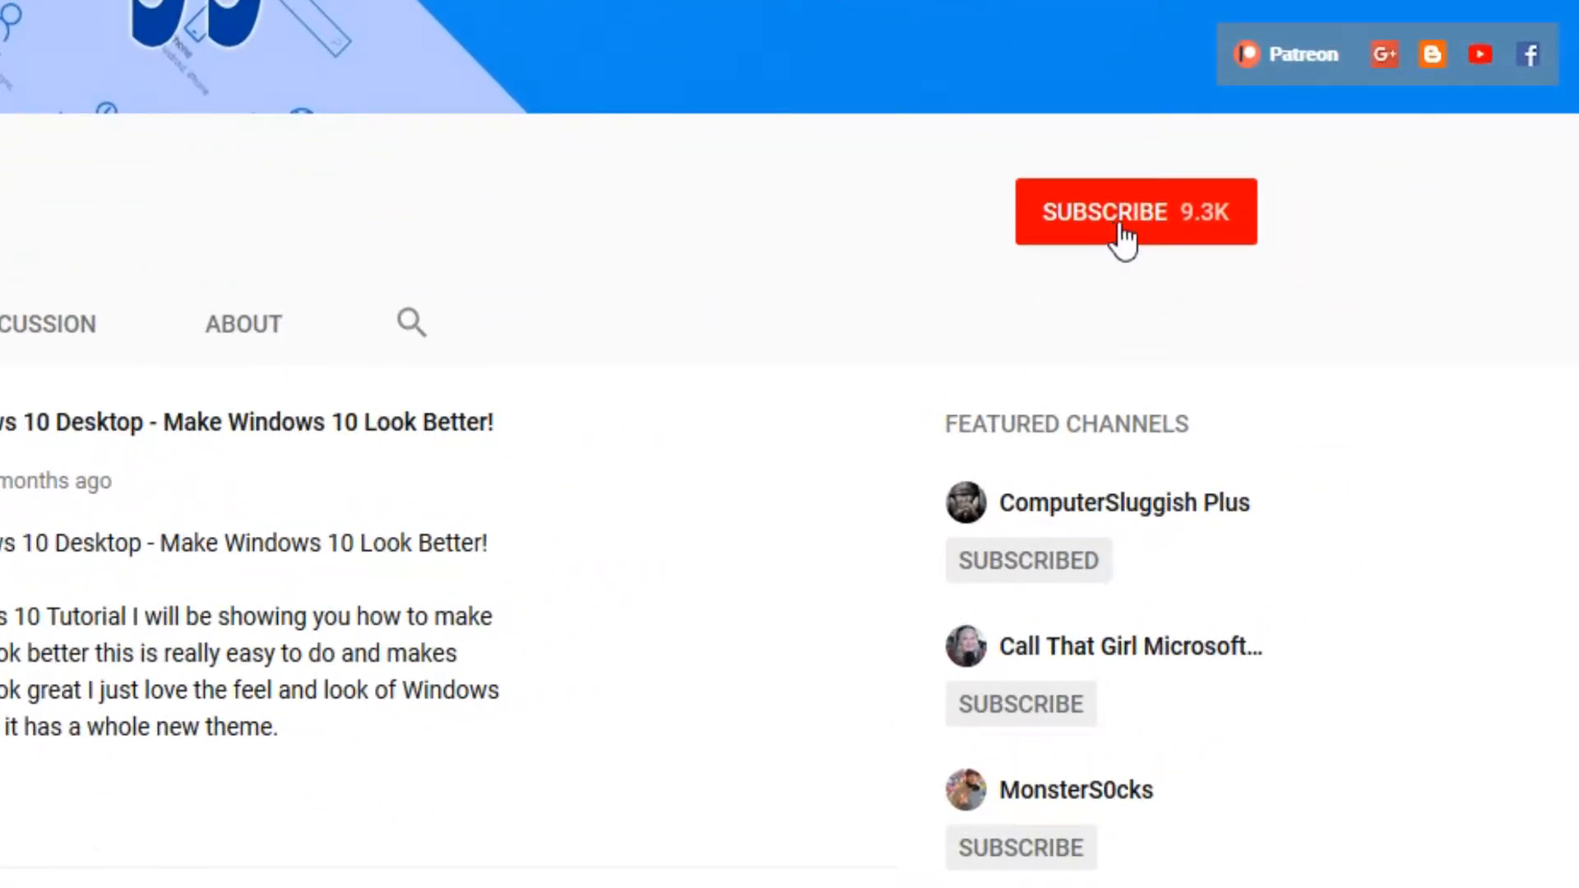
Subscribe to the ComputerSluggish Tutorials channel from its YouTube page
click(1135, 212)
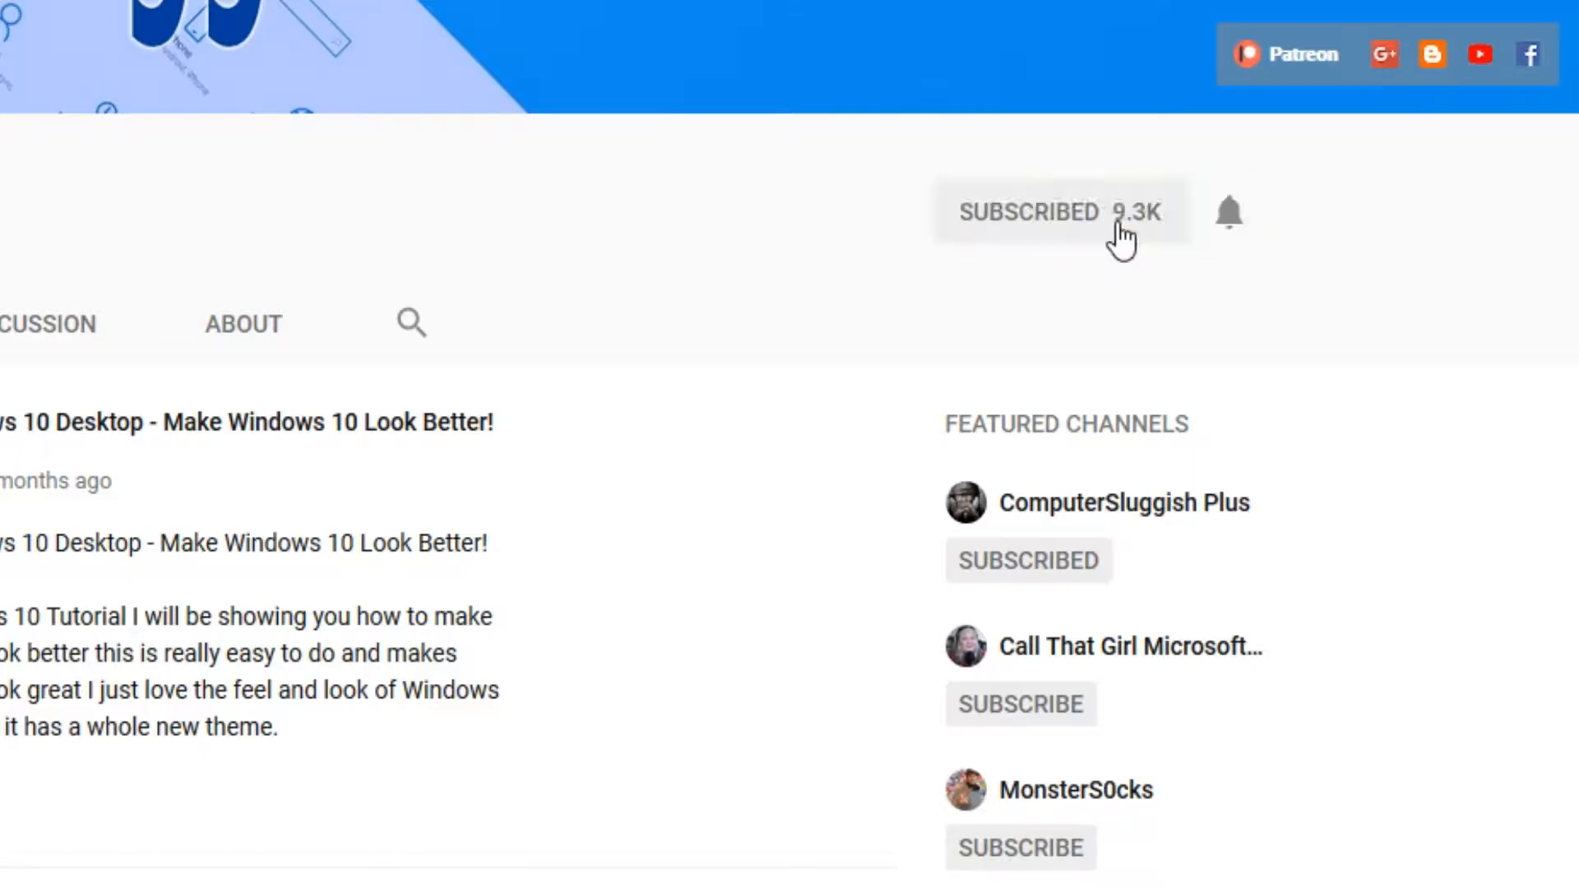
mouse_move(1230, 213)
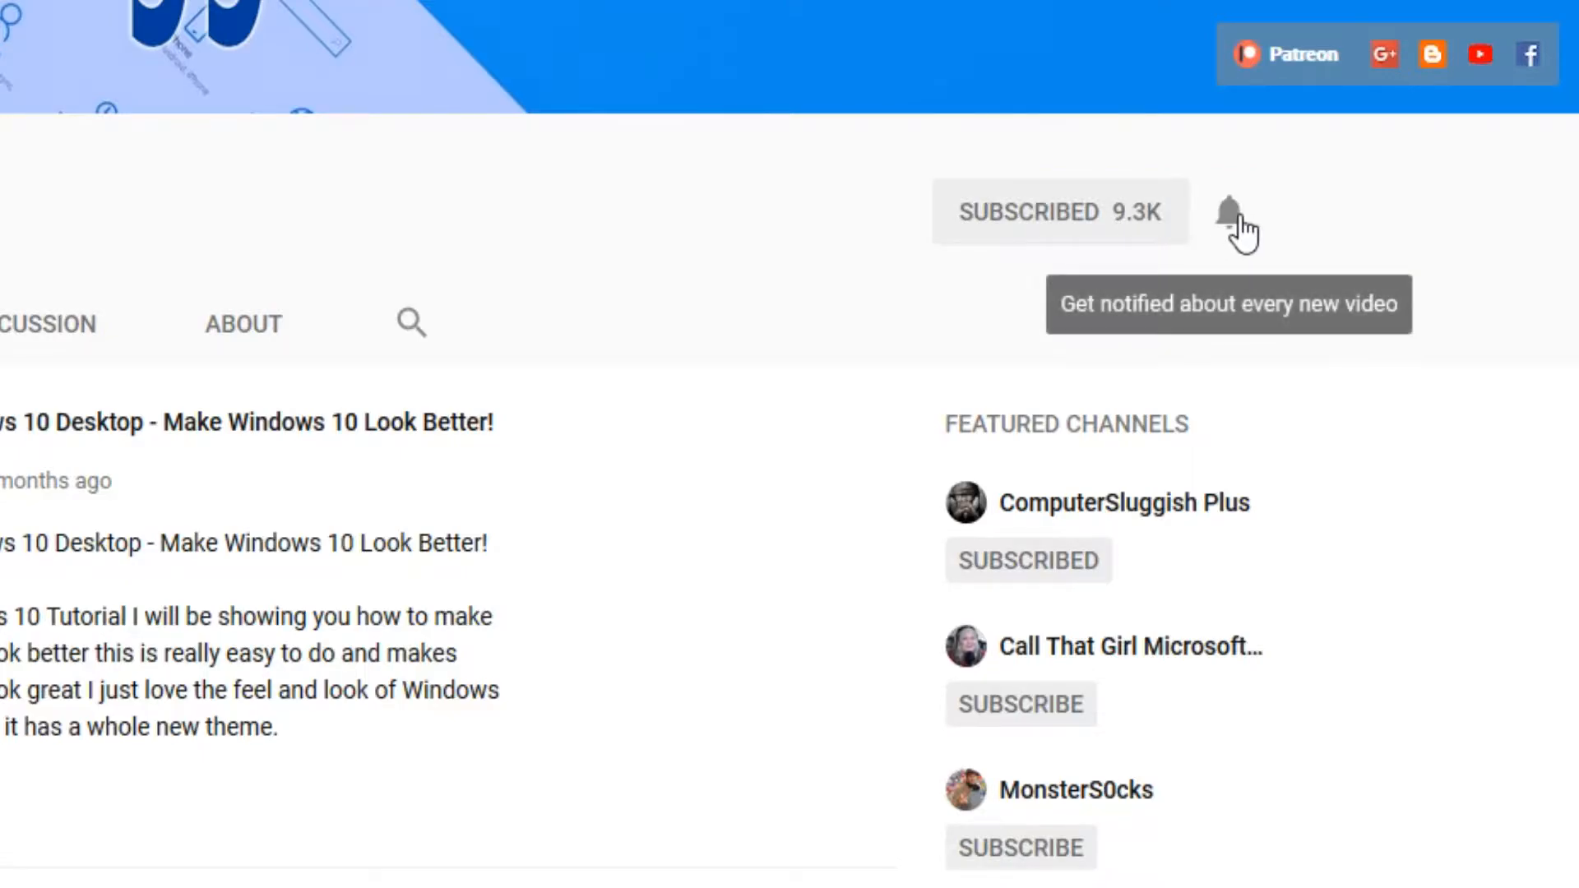
scroll(up, 3)
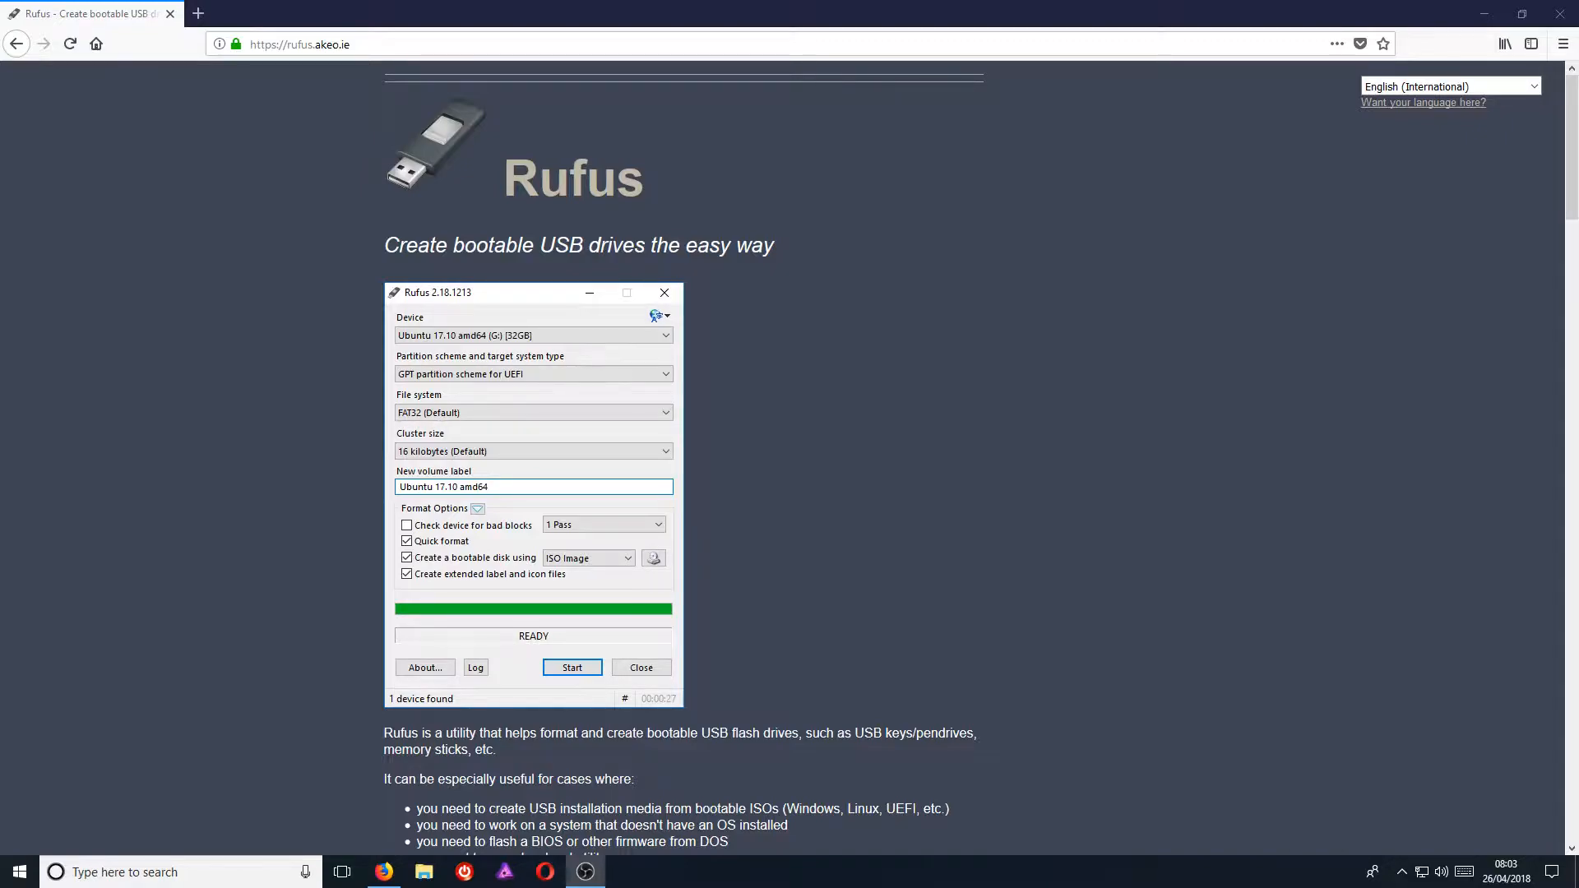
mouse_move(1140, 344)
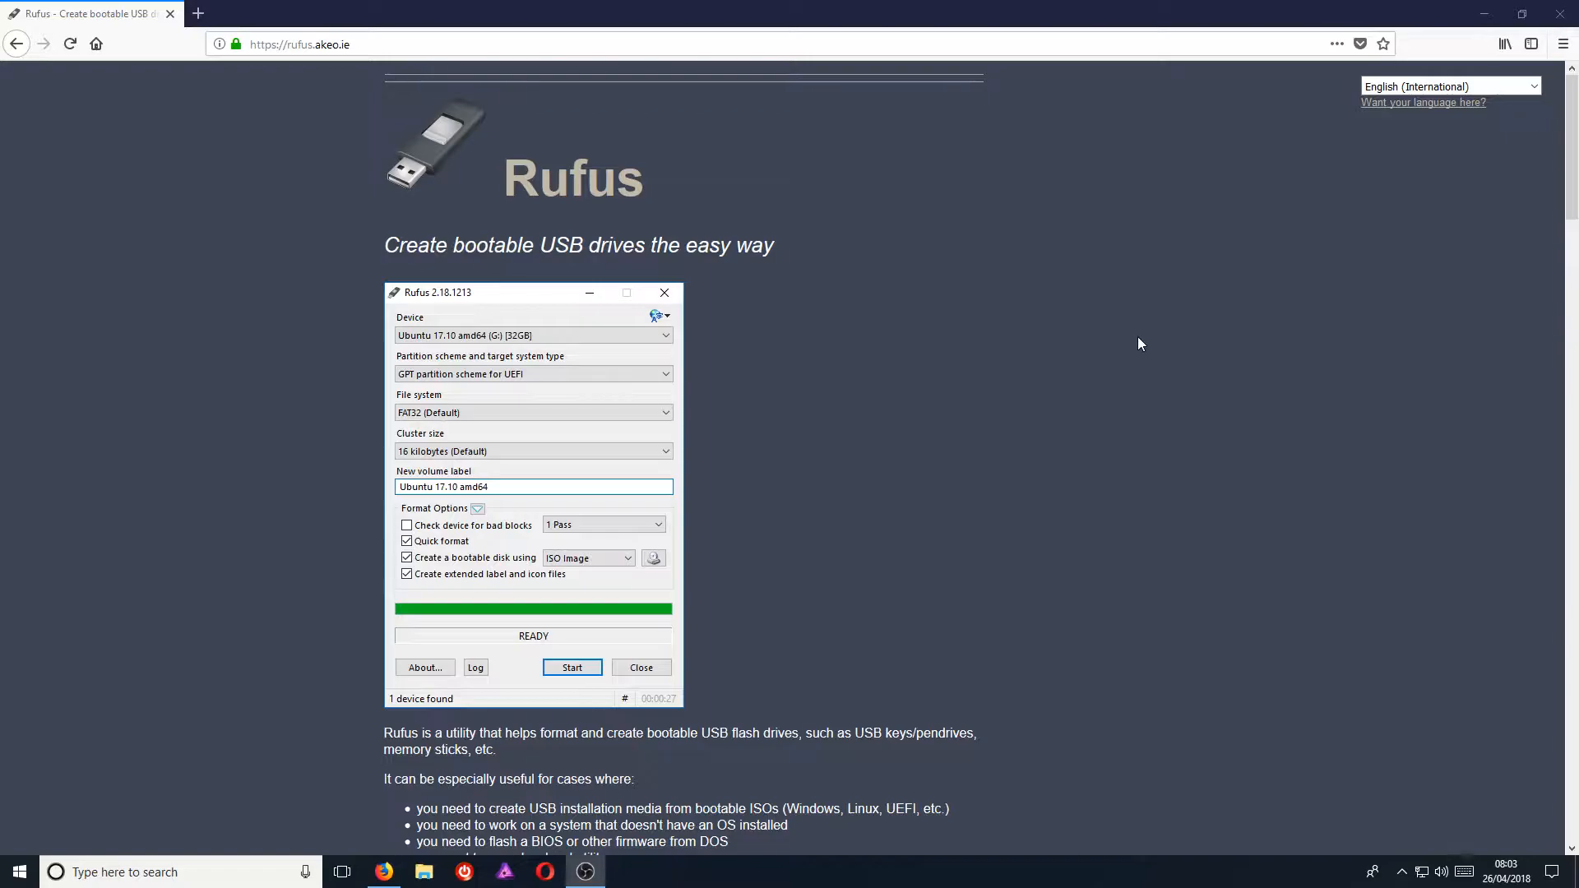
Download the Rufus 2.18 Portable executable from the site's Download section and save the file
scroll(down, 3)
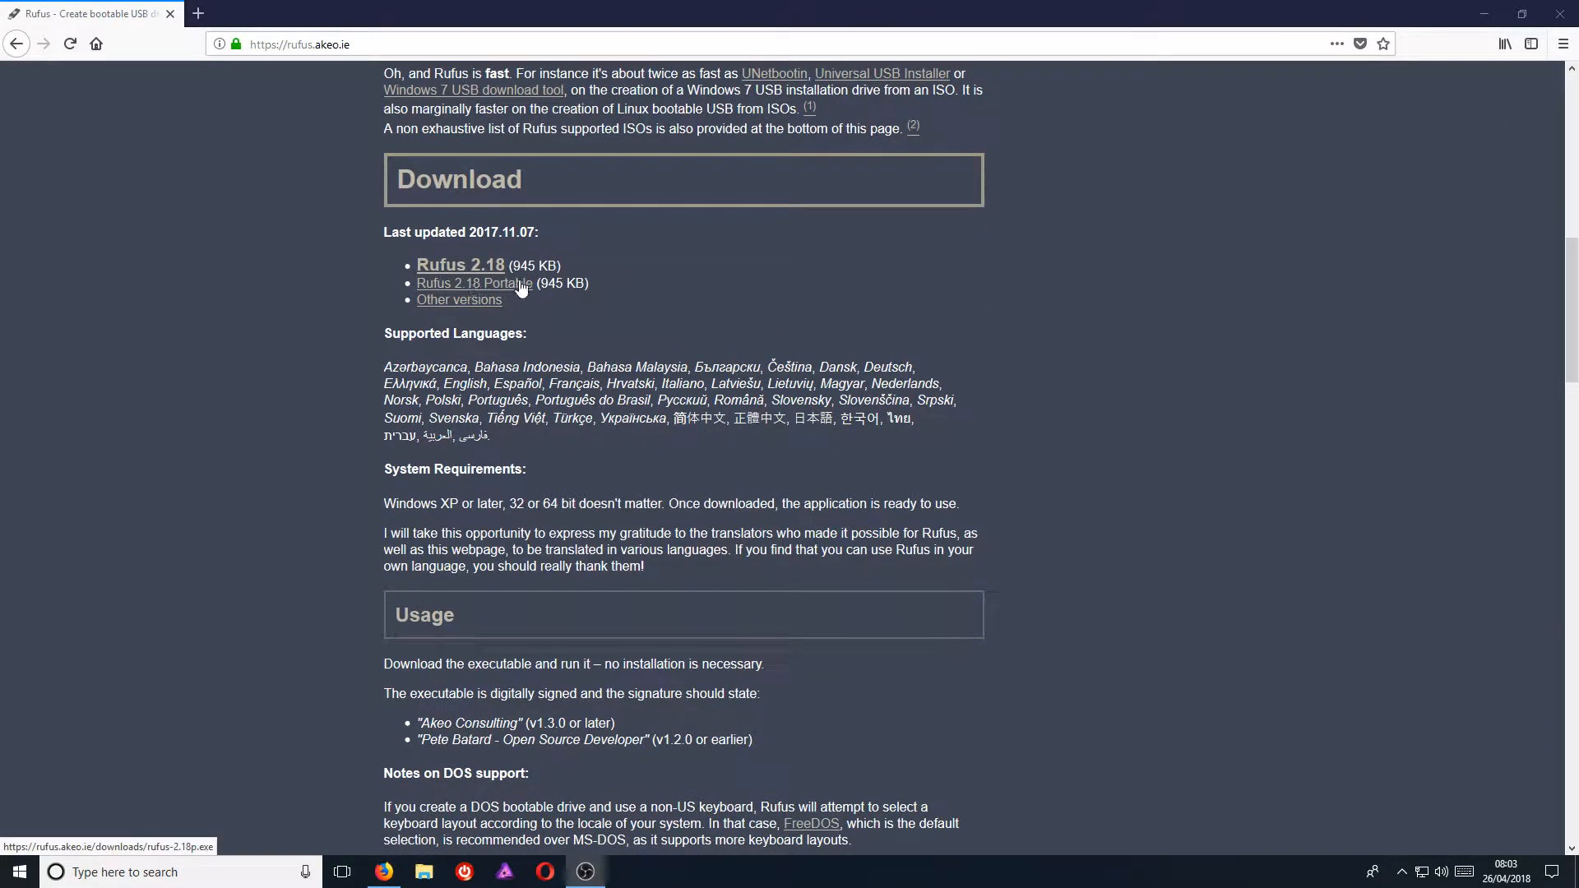
click(474, 283)
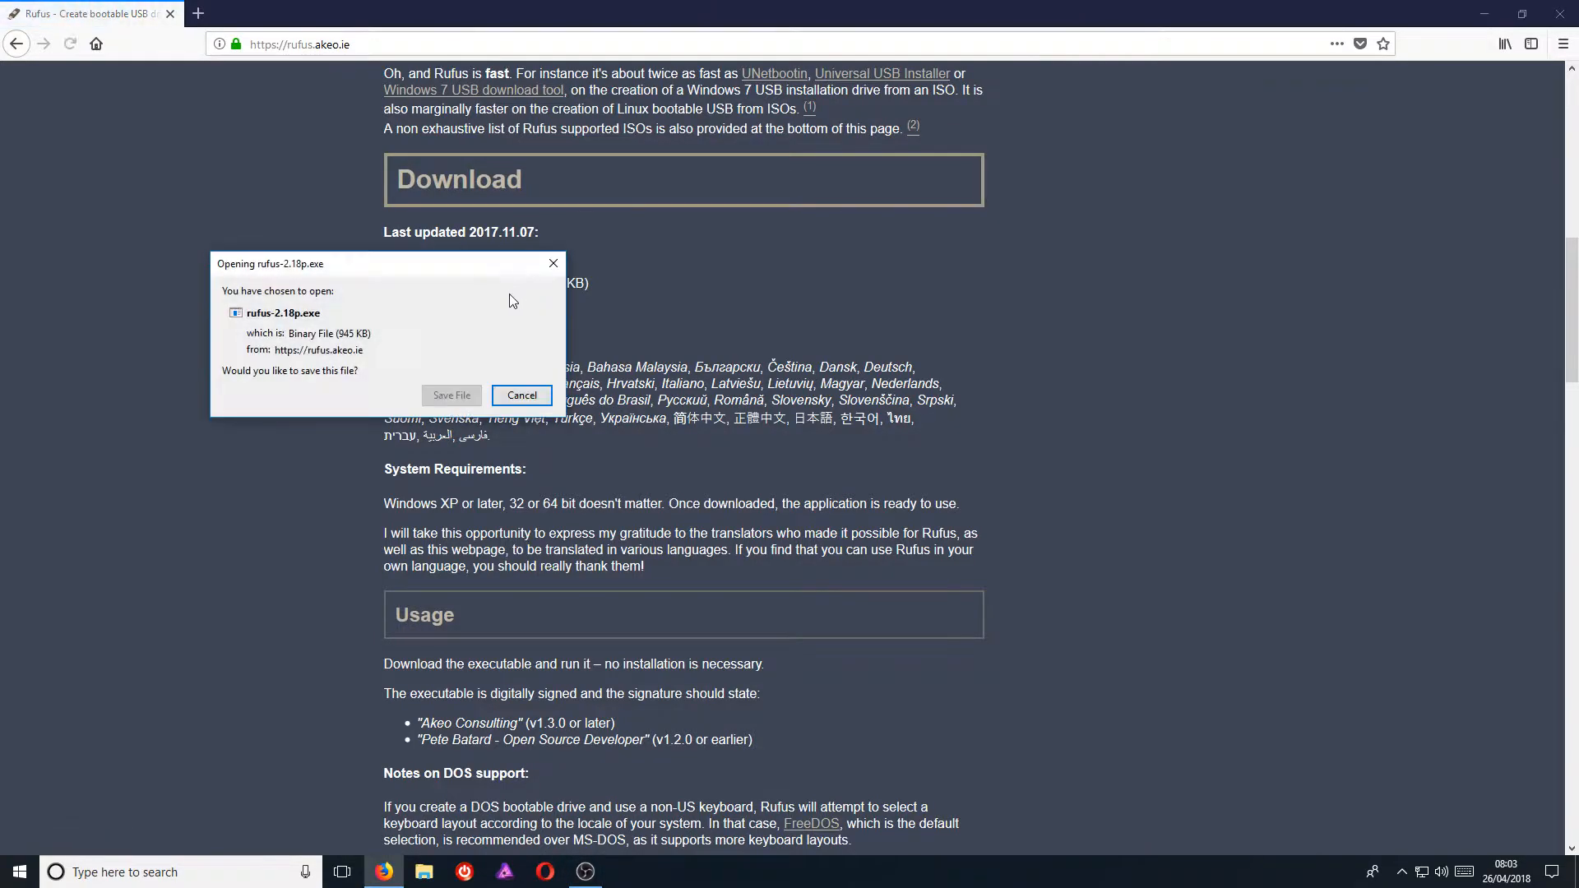
click(522, 395)
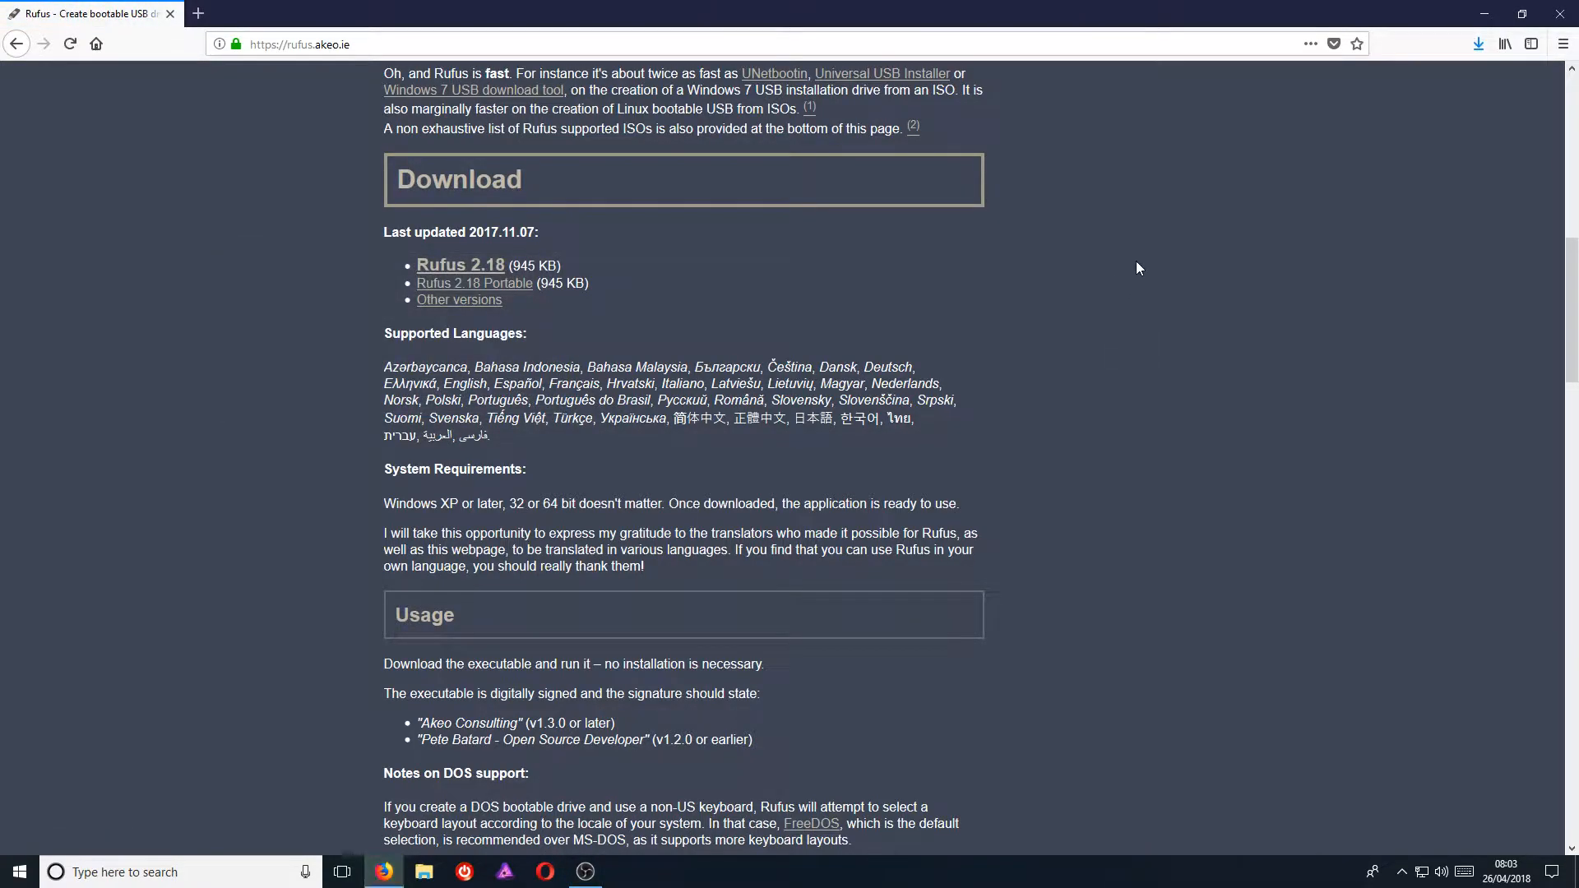
mouse_move(1478, 43)
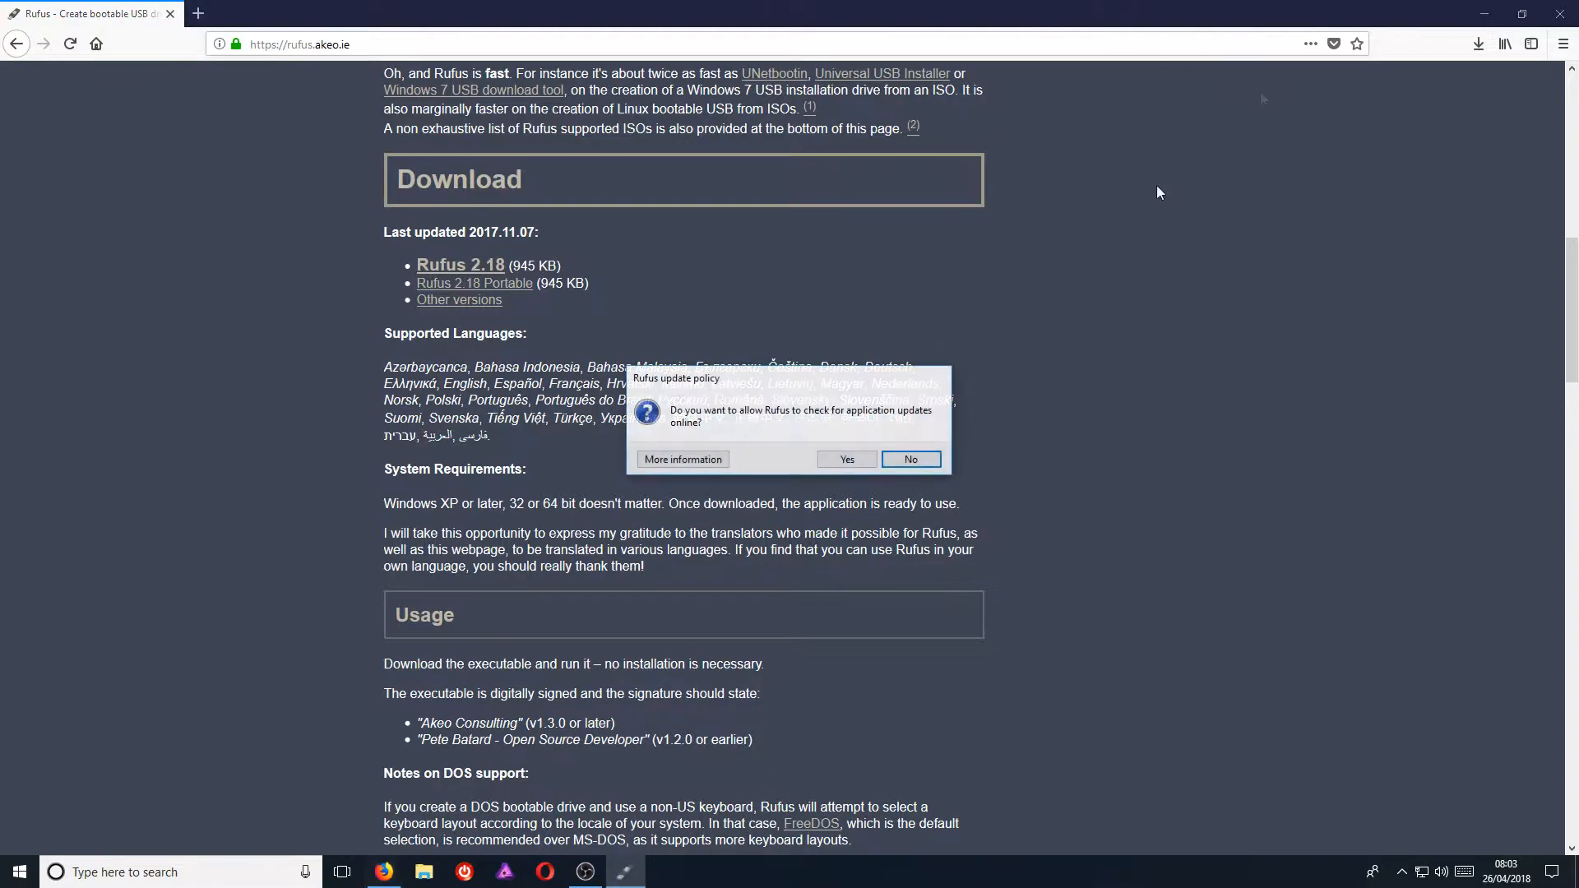
Answer the Rufus online update-check prompt so the main window appears
click(910, 459)
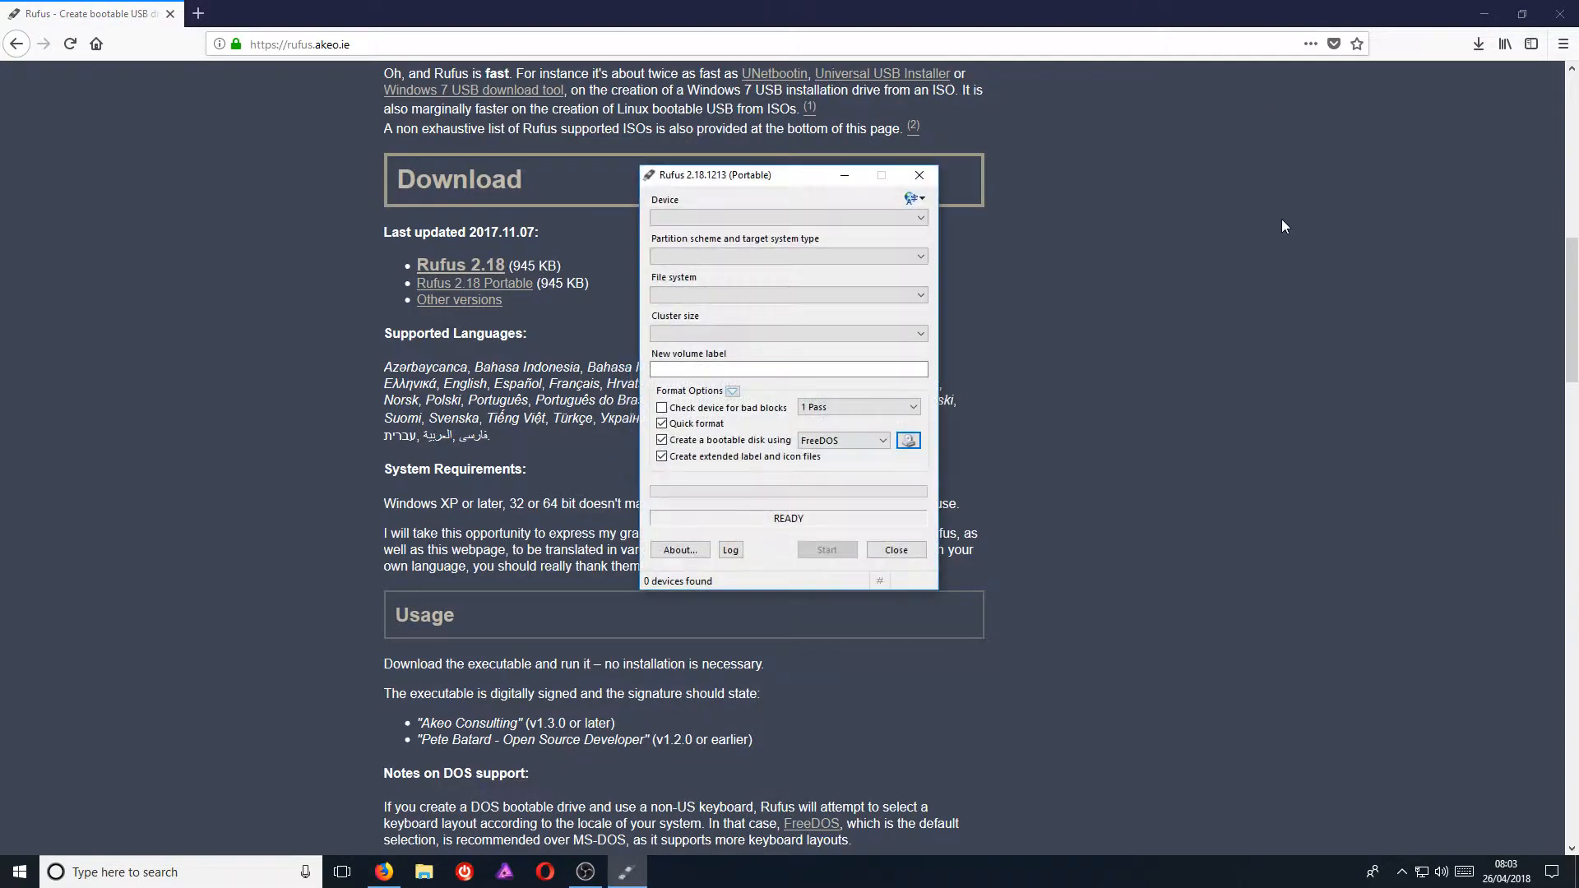
mouse_move(1267, 177)
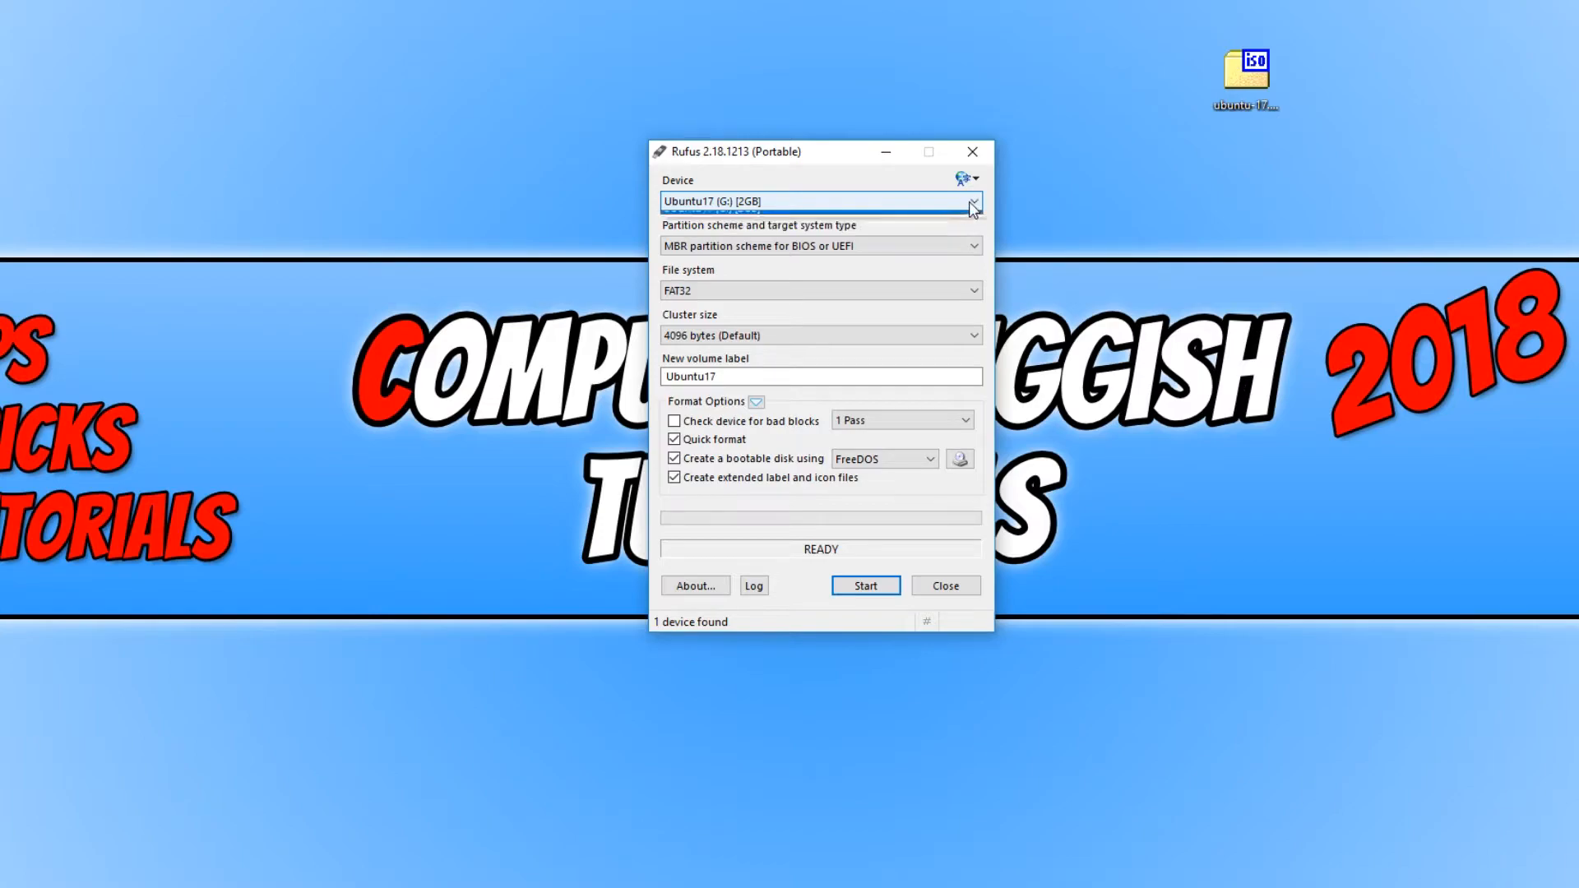
Select the Ubuntu17 (G:) [2GB] stick as the target device
click(971, 201)
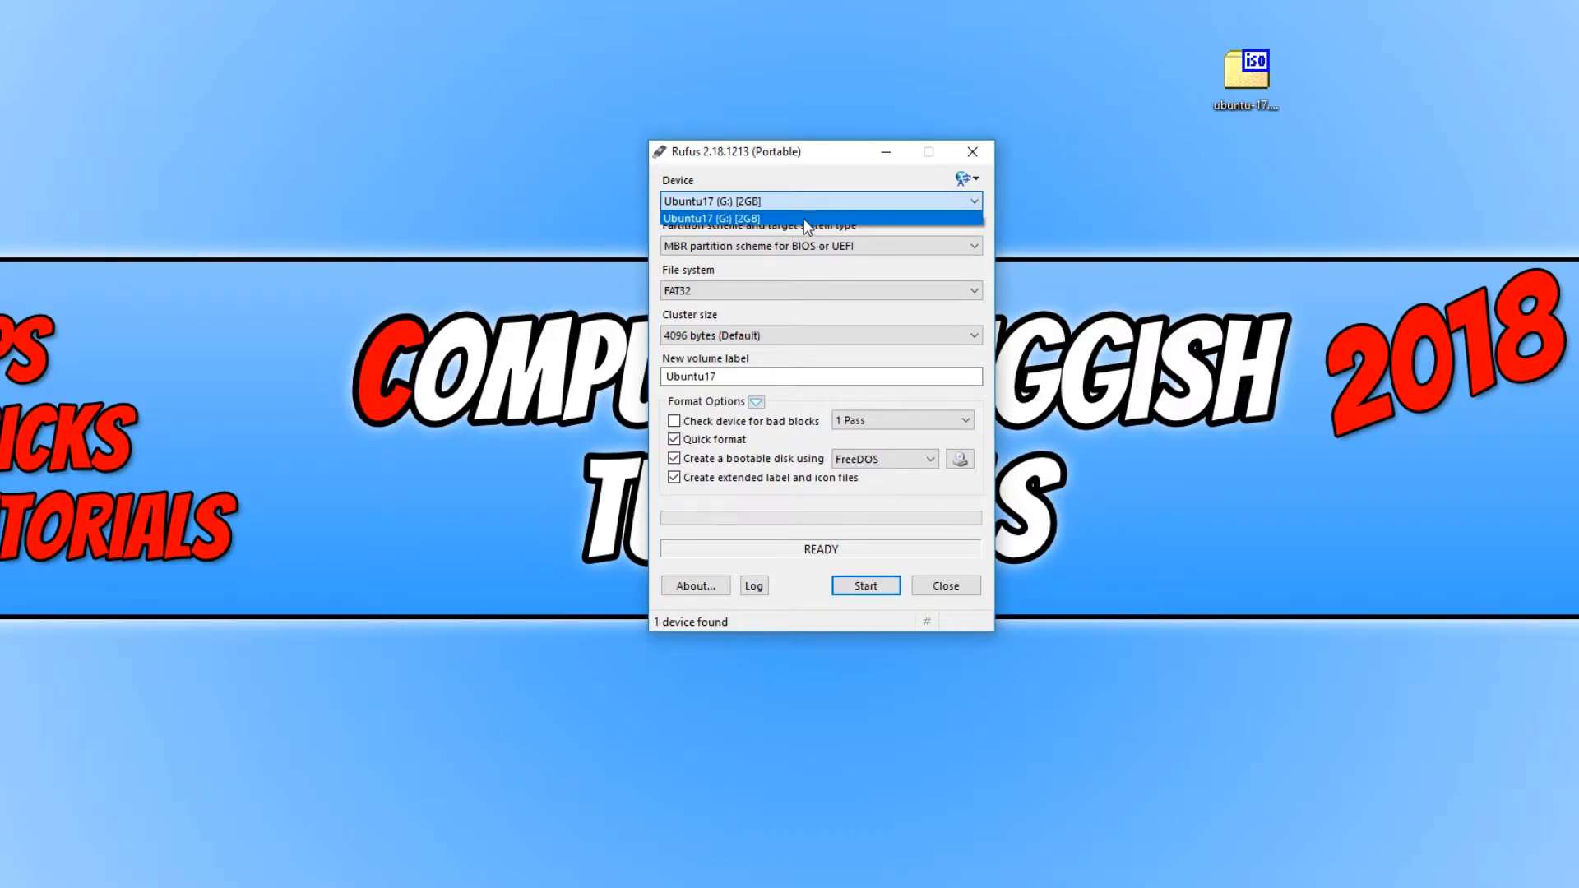
click(819, 217)
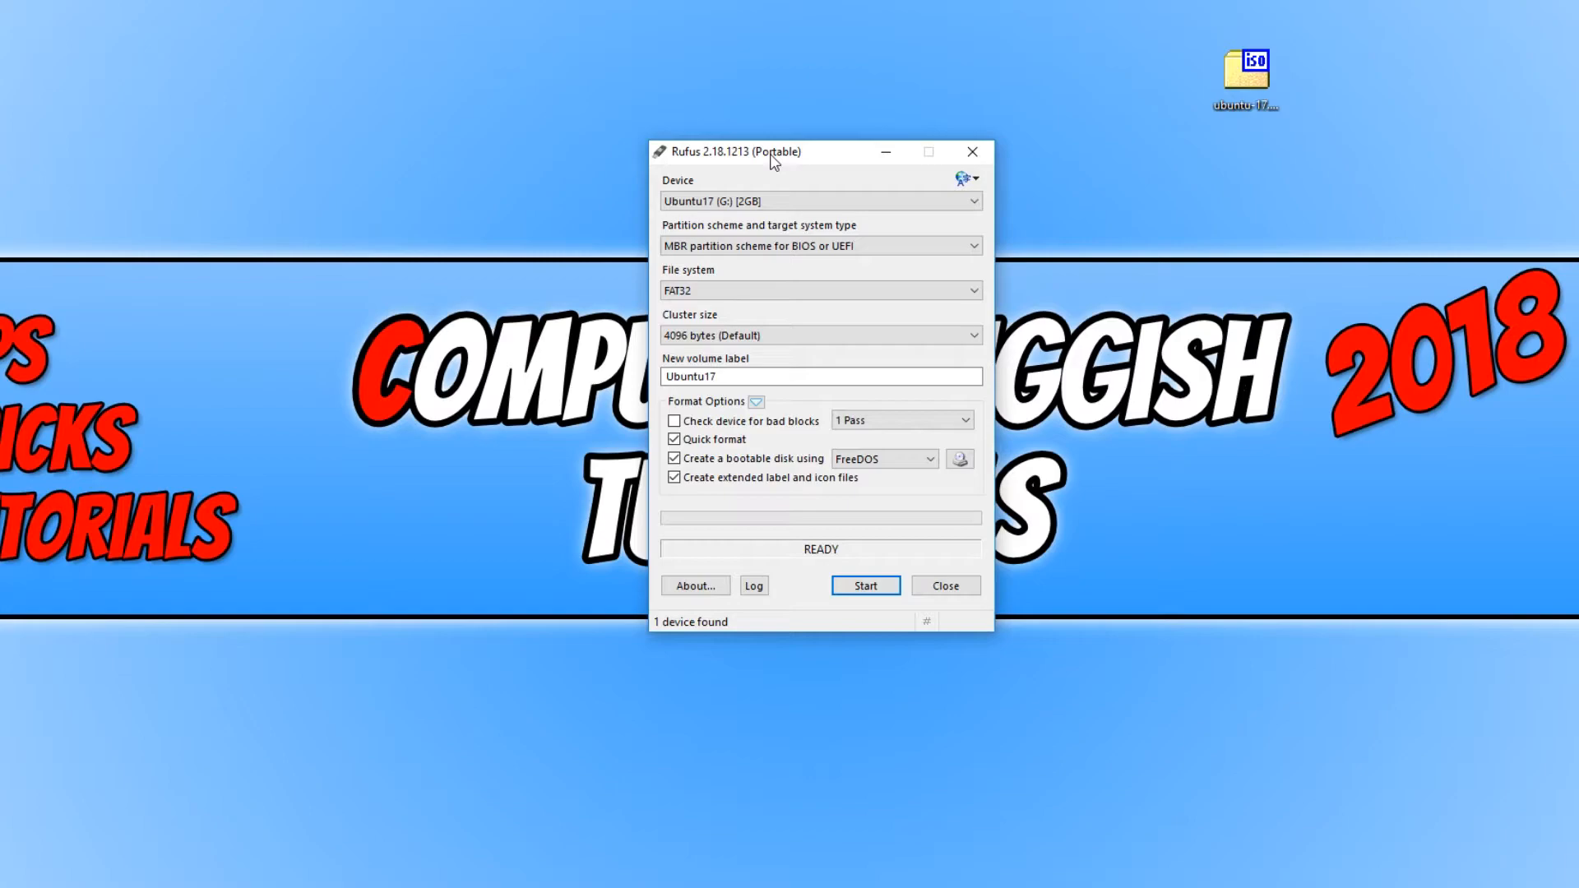
mouse_move(775, 179)
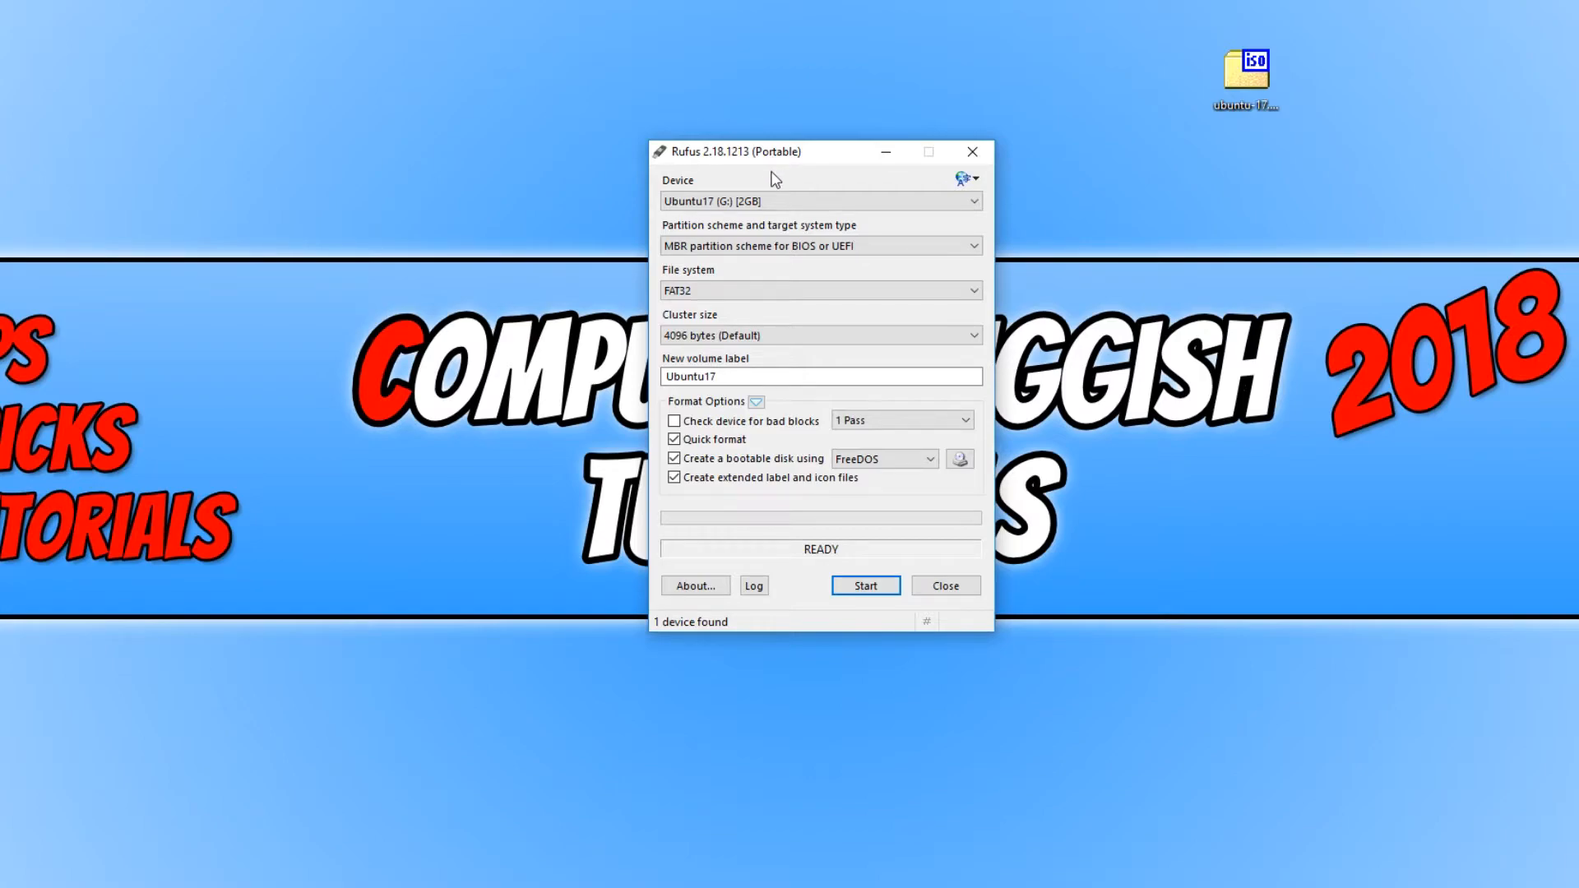
mouse_move(750, 139)
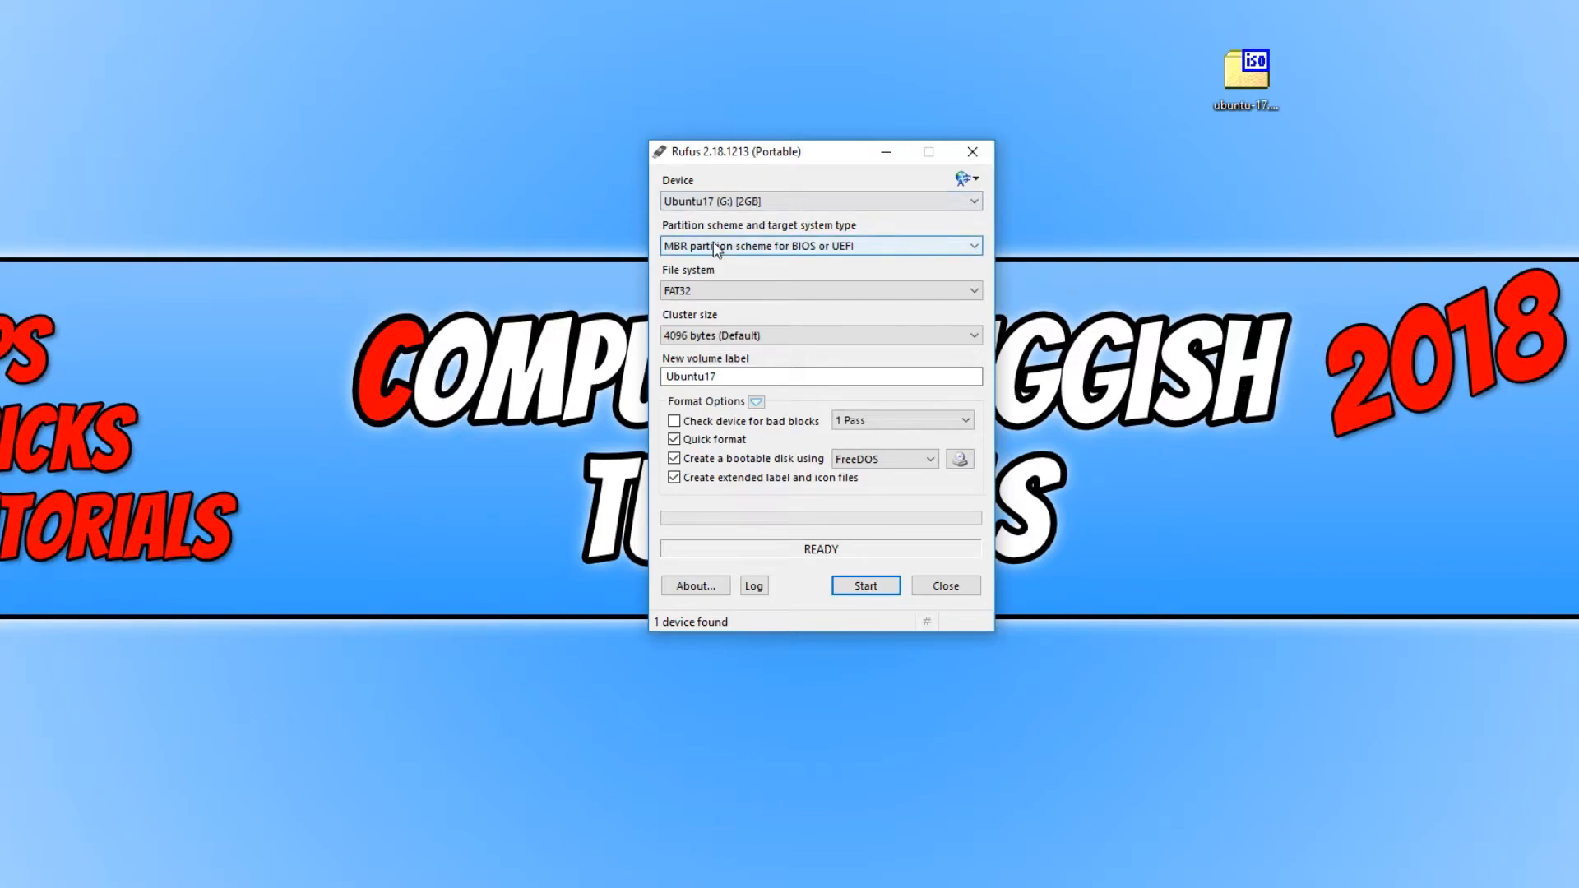
mouse_move(719, 264)
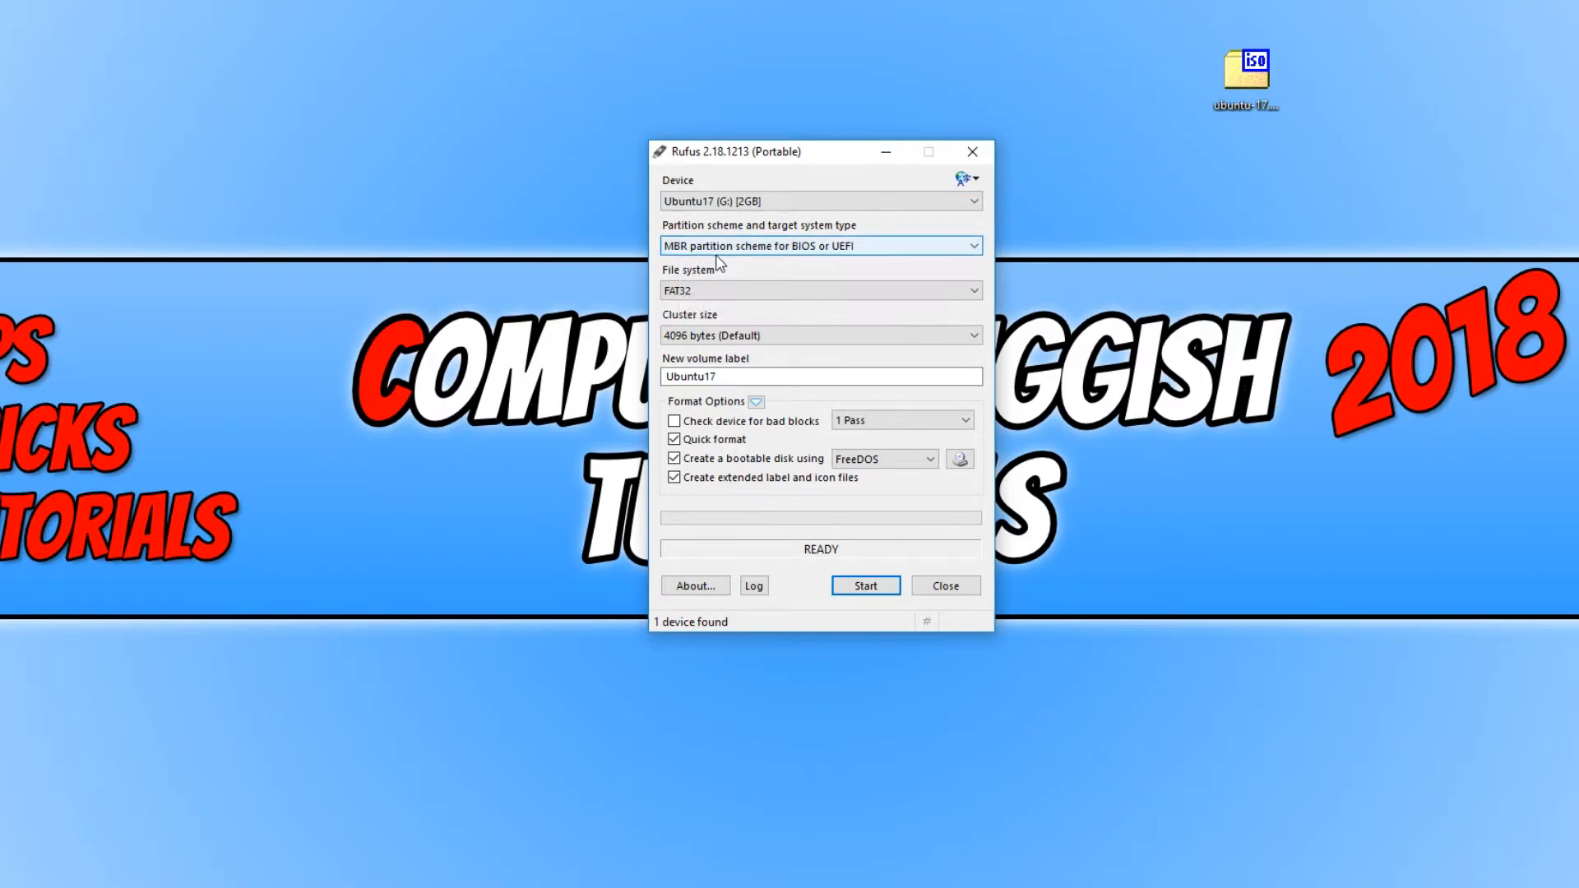
mouse_move(819, 245)
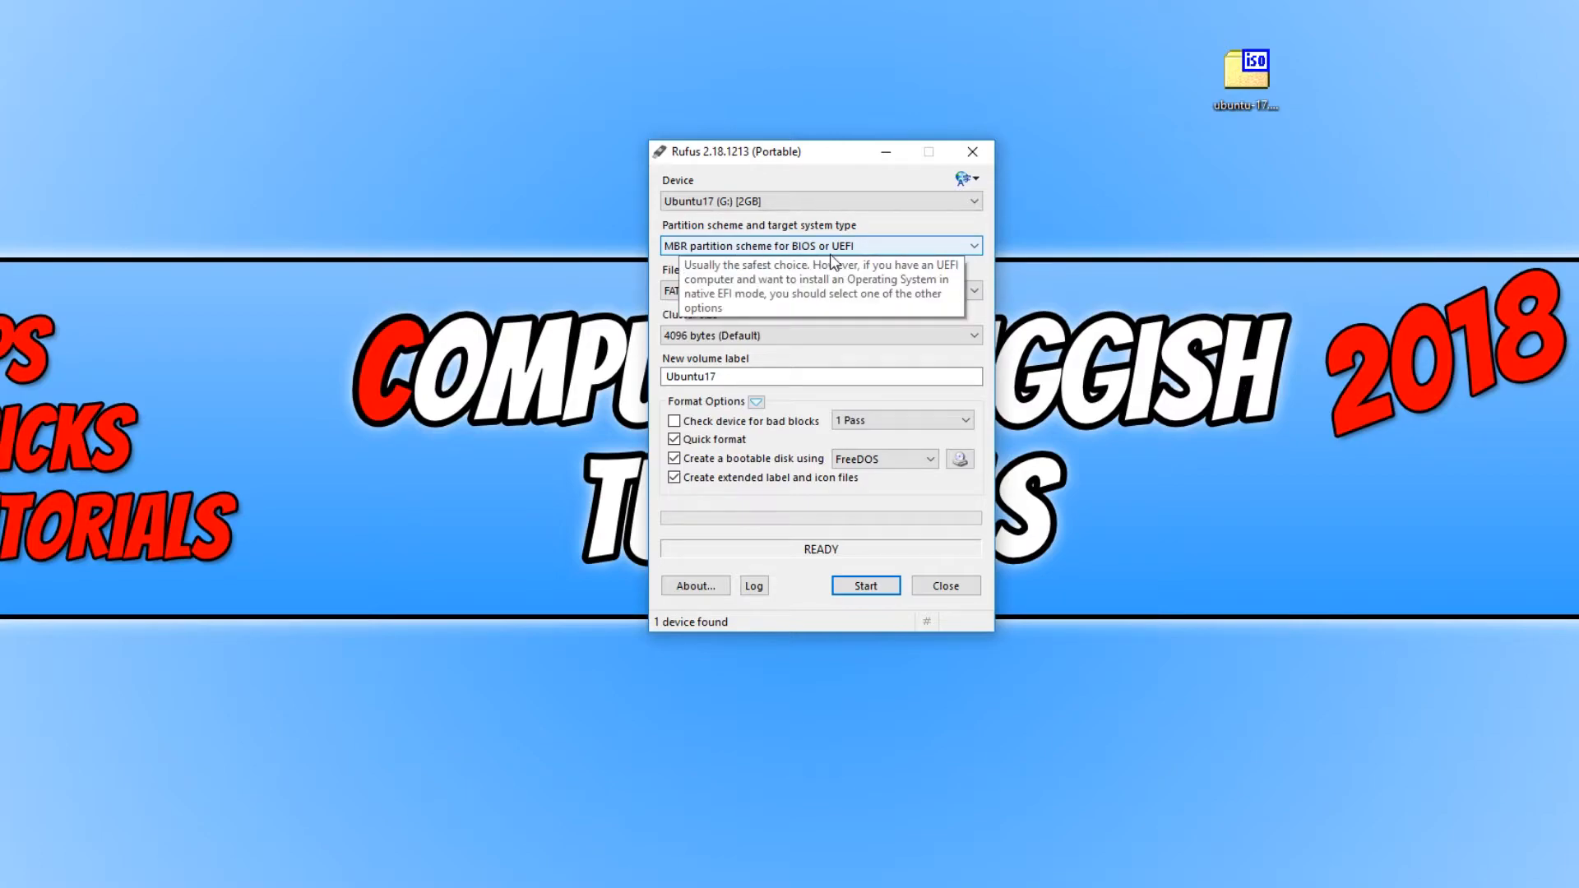
mouse_move(886, 260)
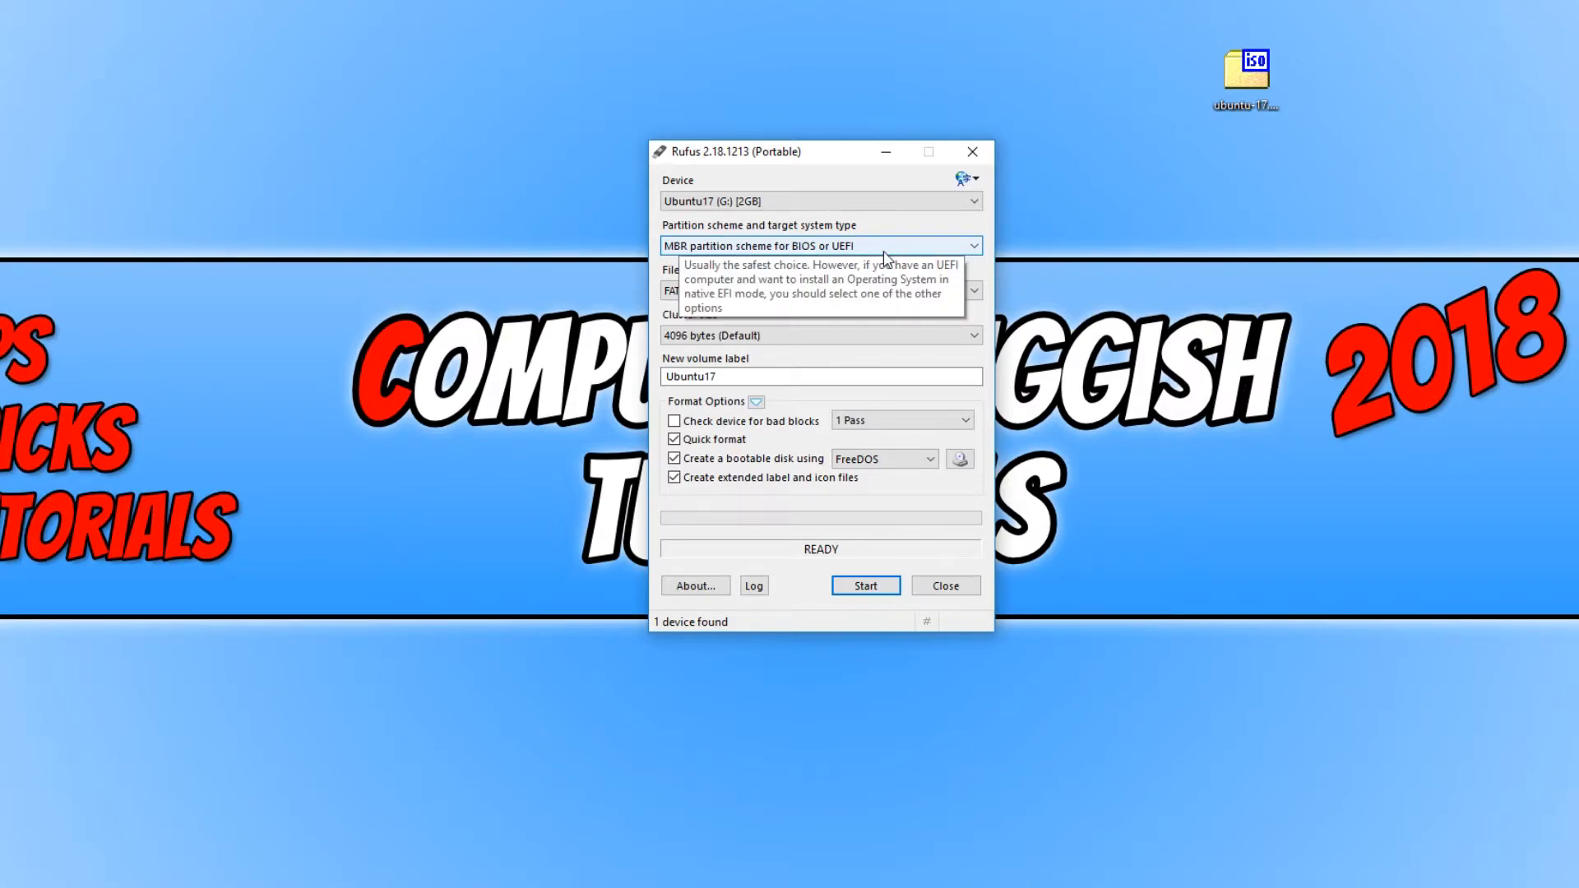
mouse_move(783, 324)
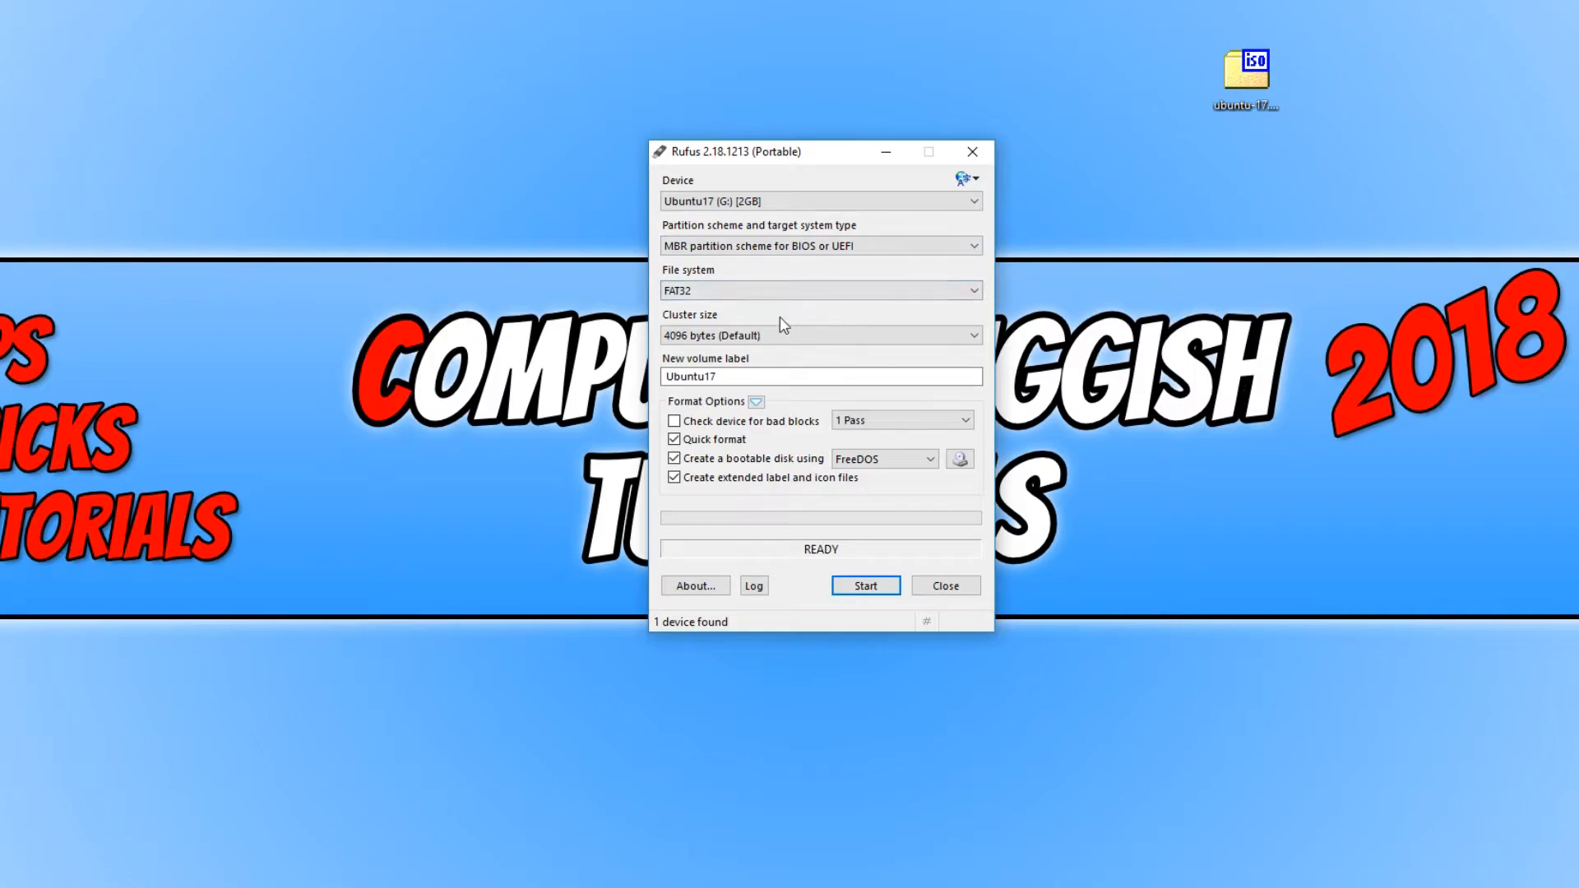
mouse_move(745, 292)
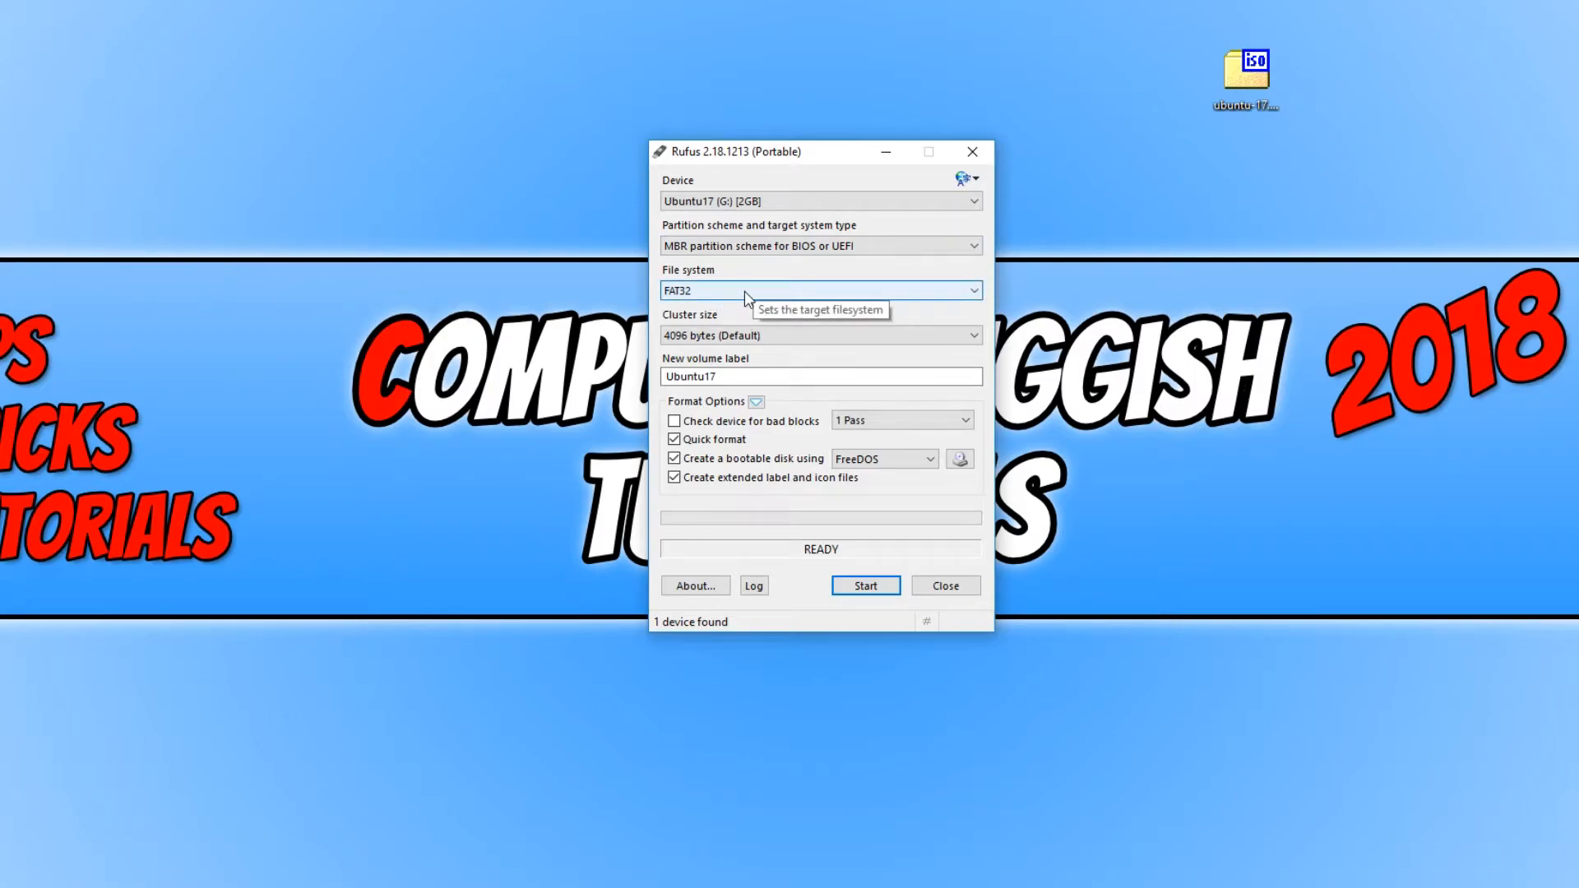
mouse_move(773, 365)
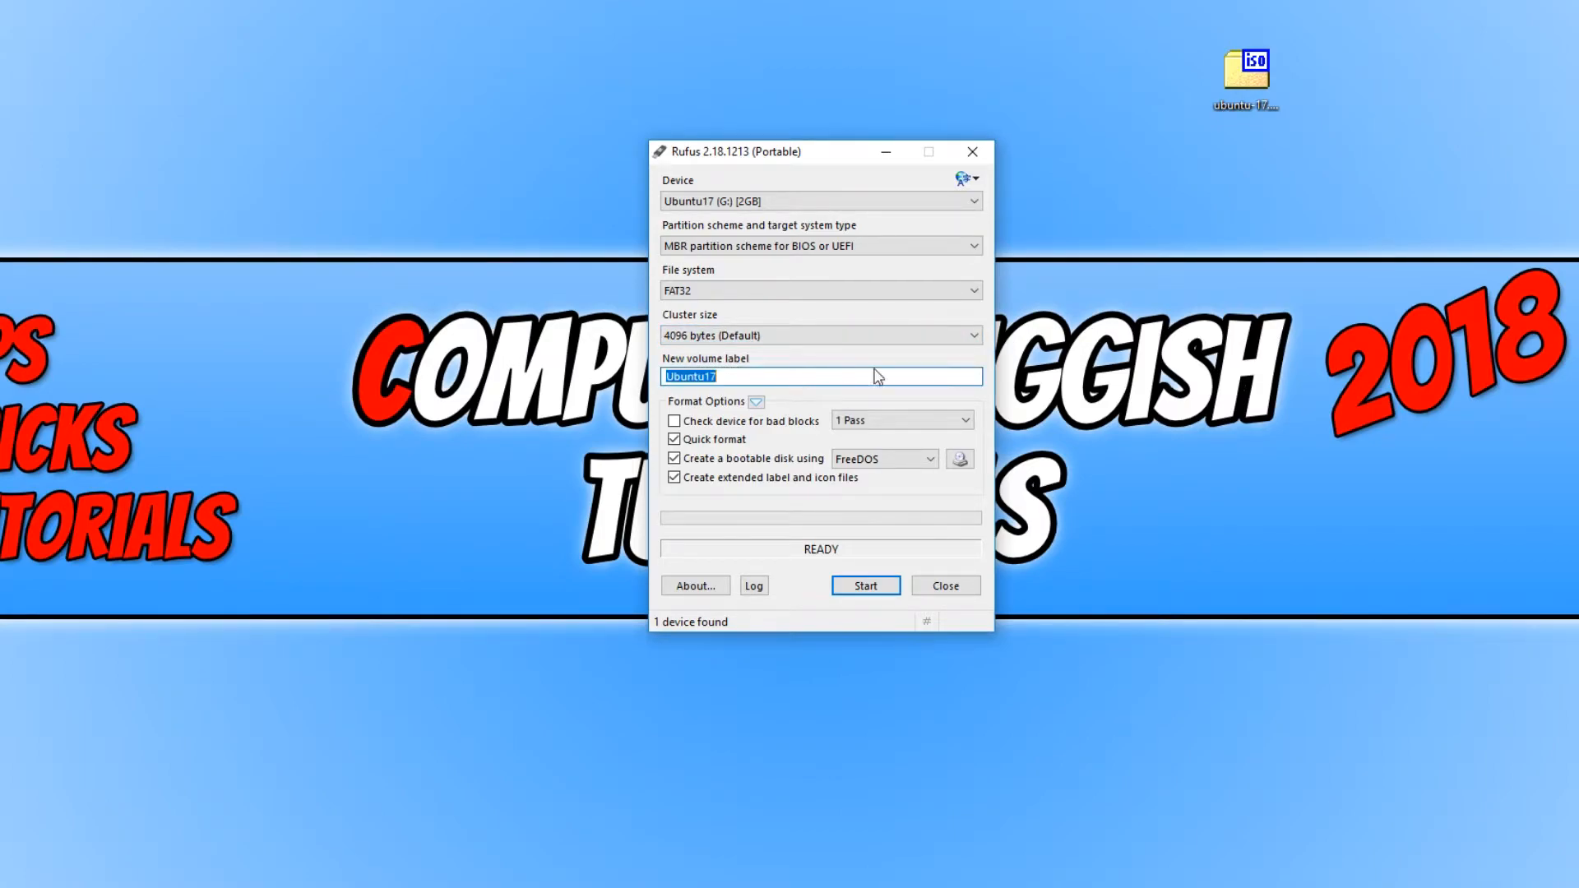
mouse_move(1159, 380)
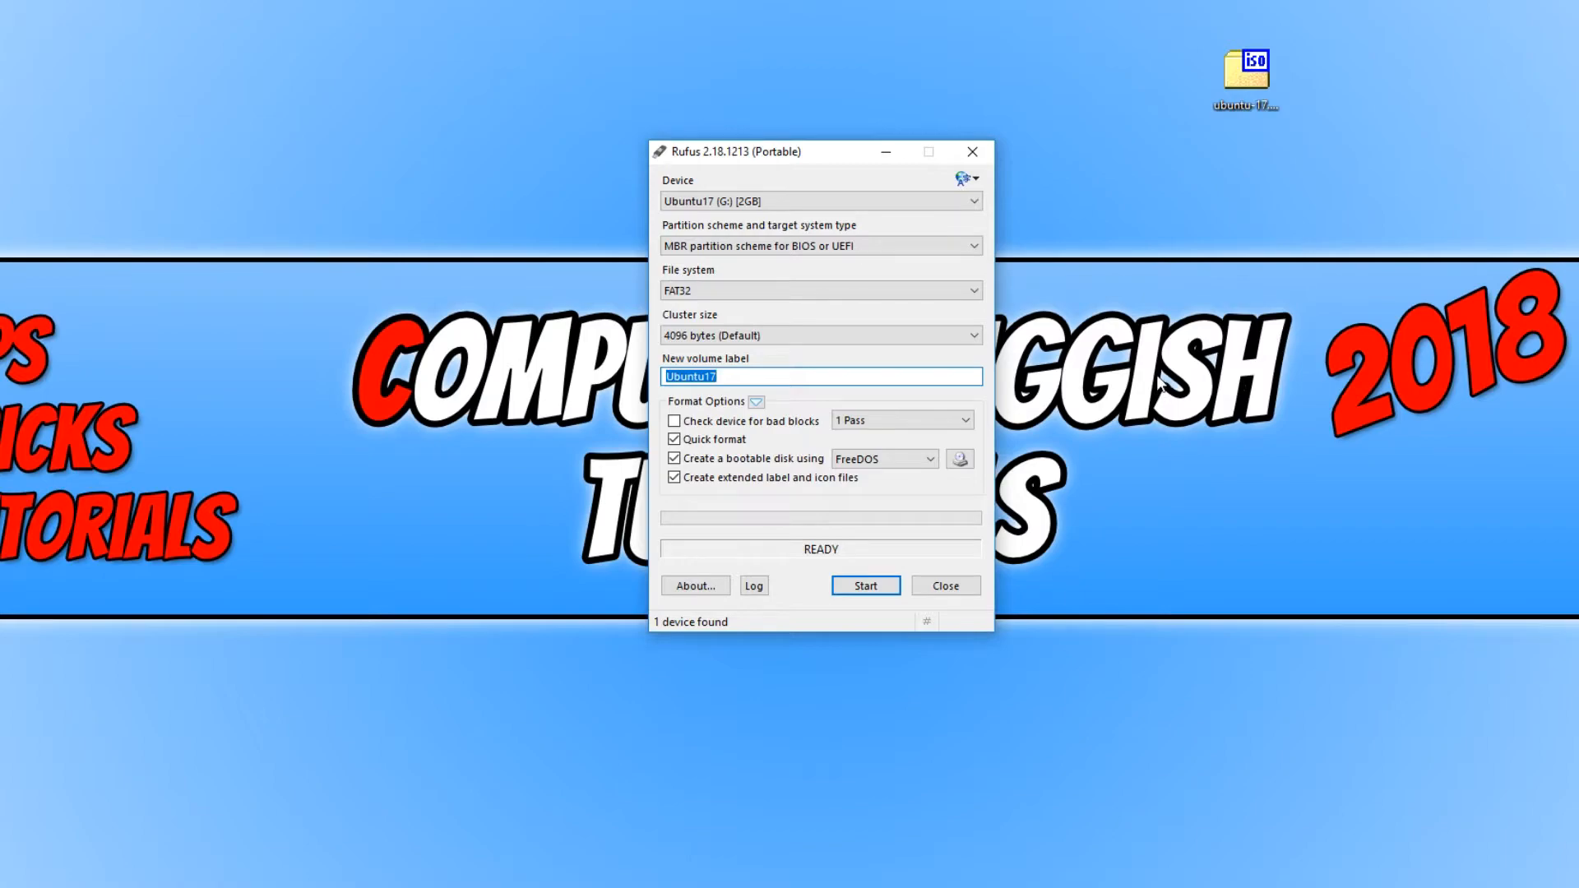
mouse_move(1173, 360)
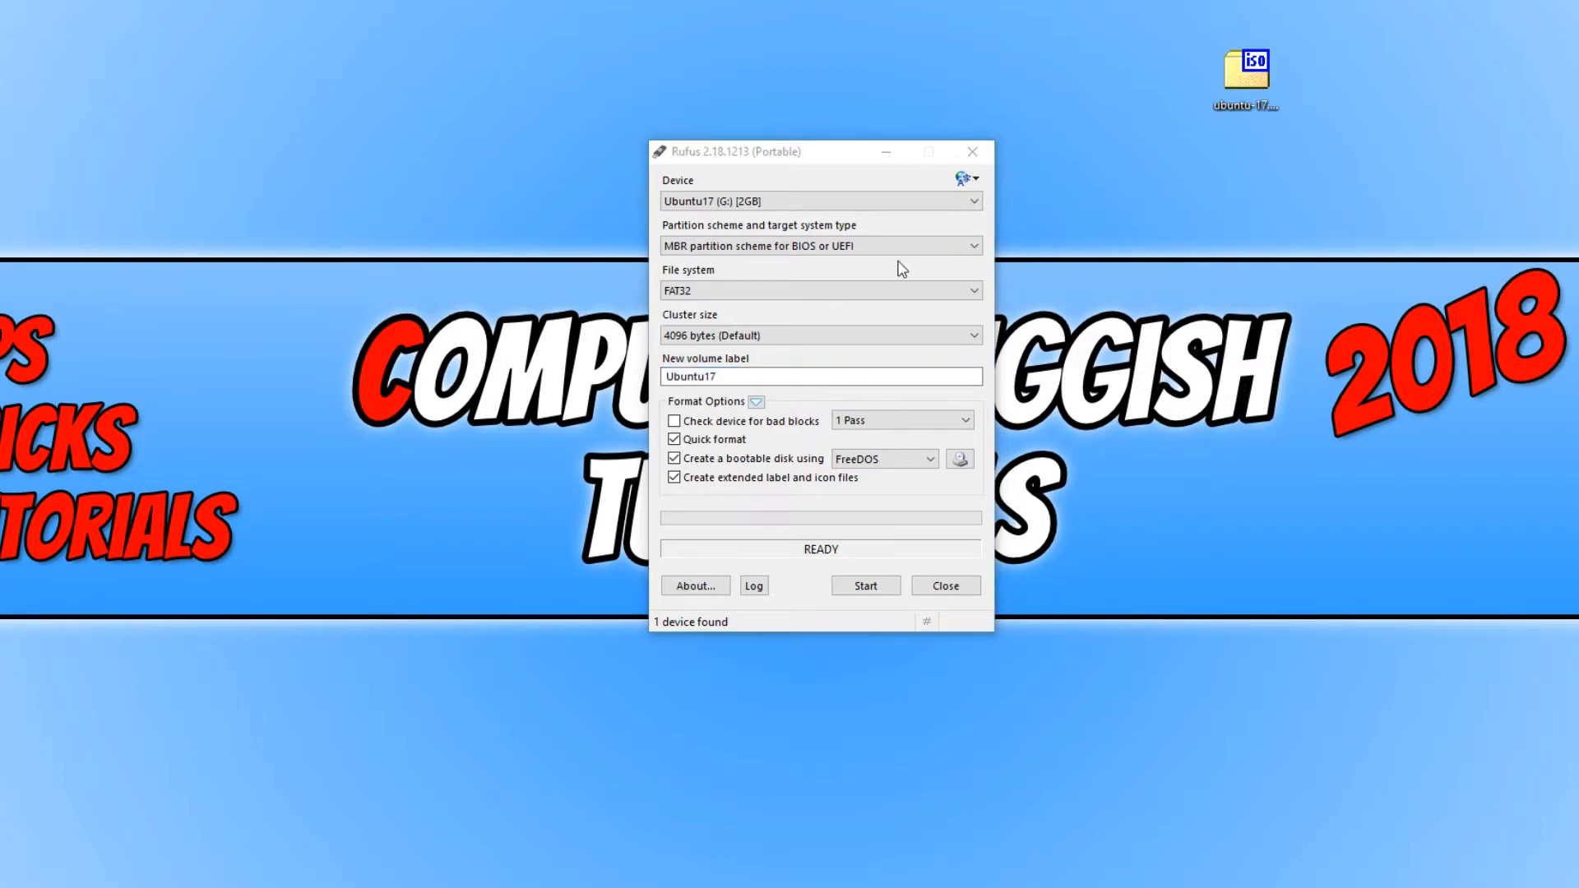
triple_click(821, 375)
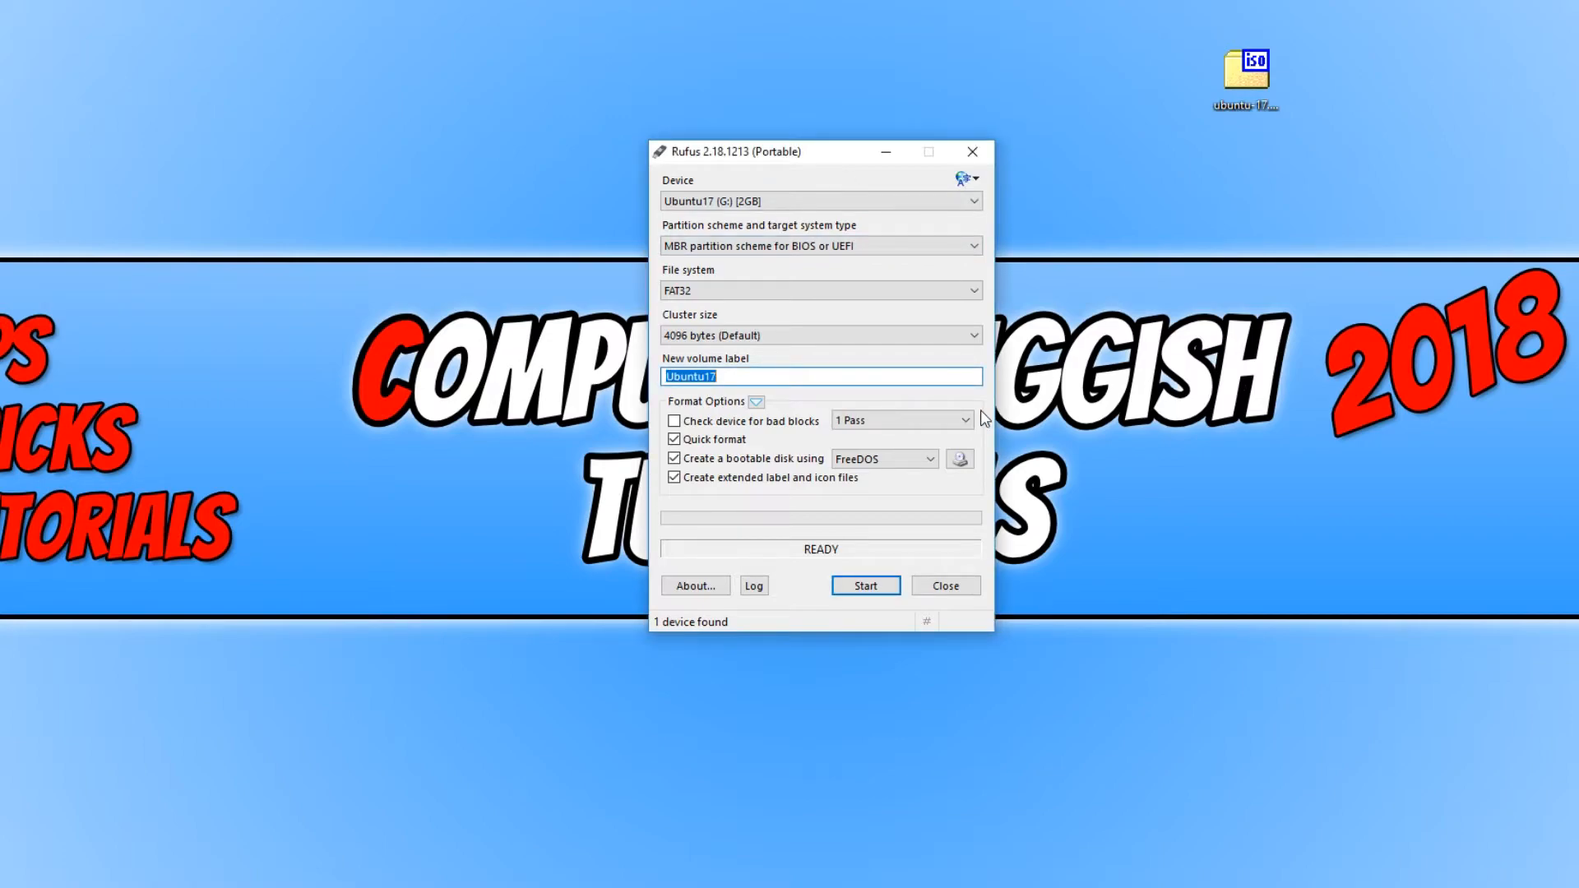
mouse_move(1020, 475)
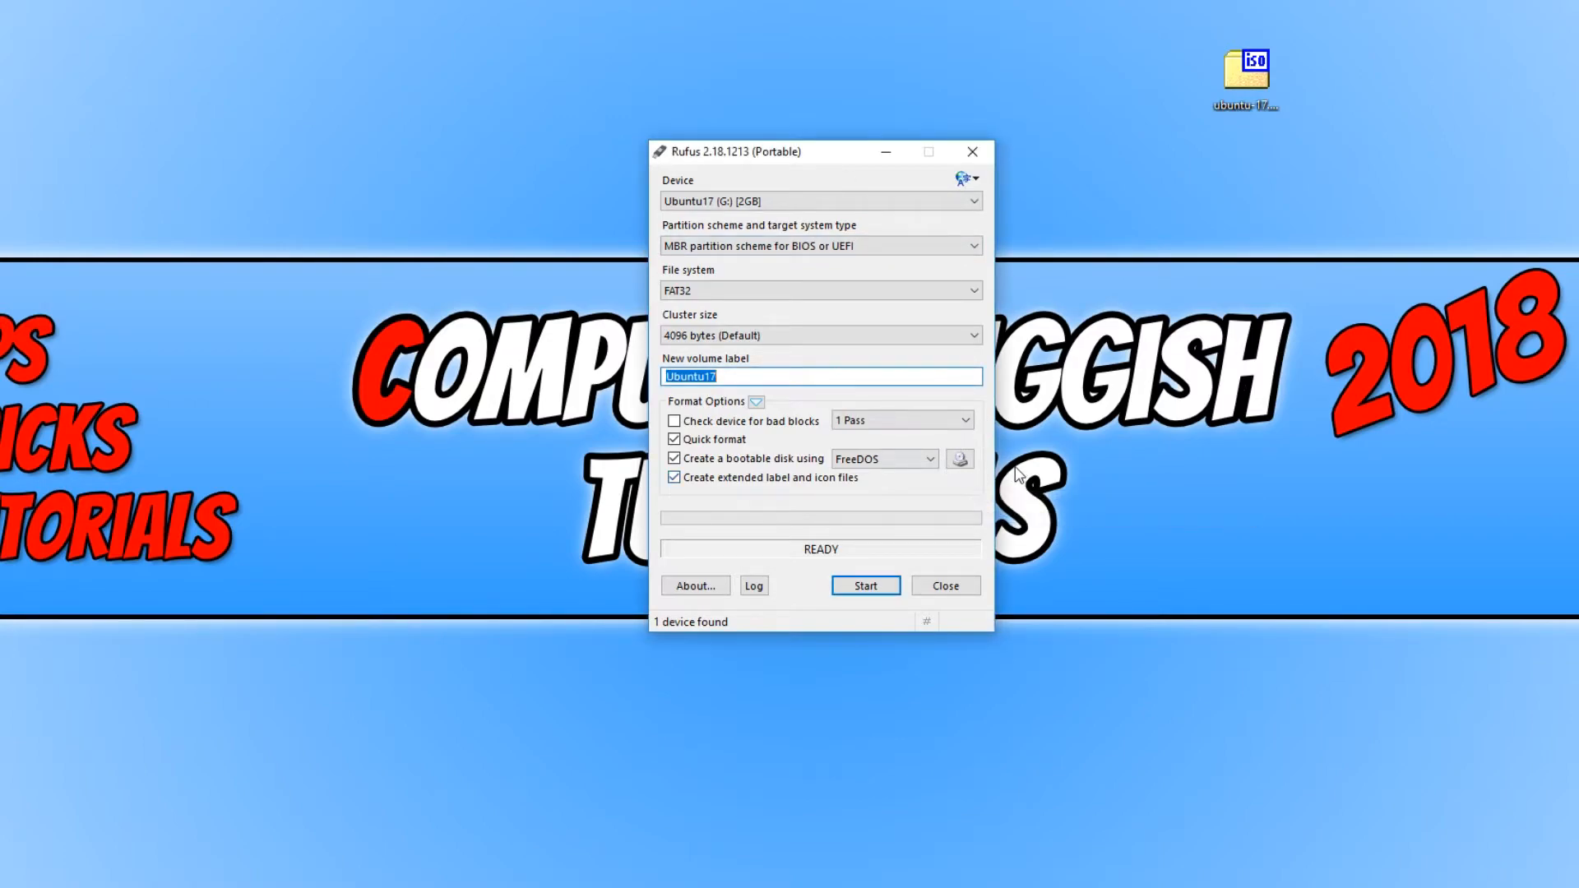
mouse_move(724, 449)
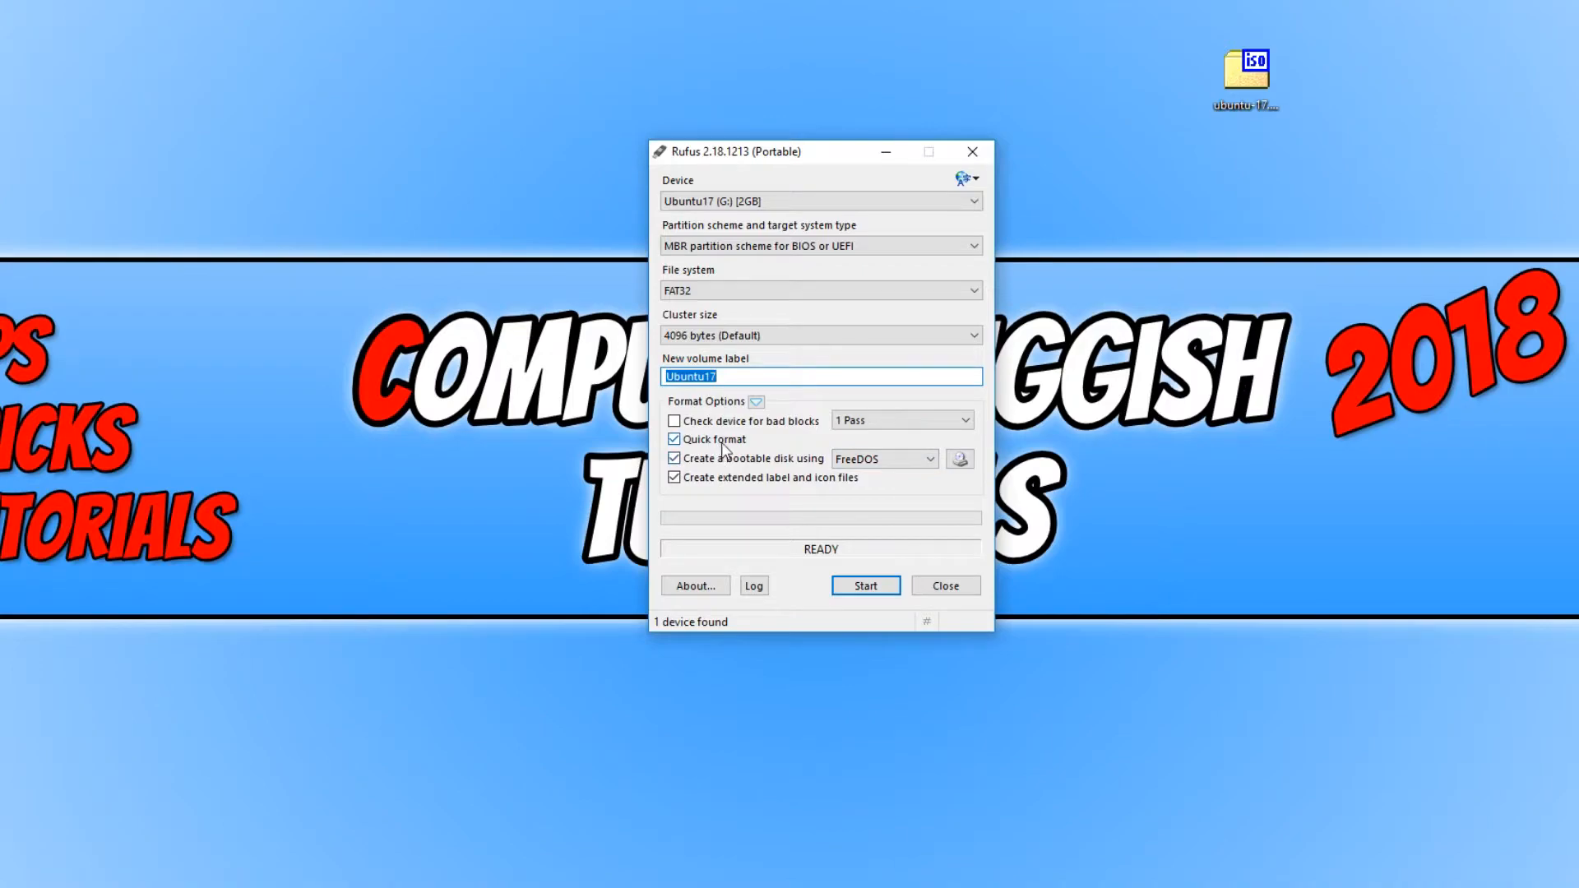
mouse_move(773, 471)
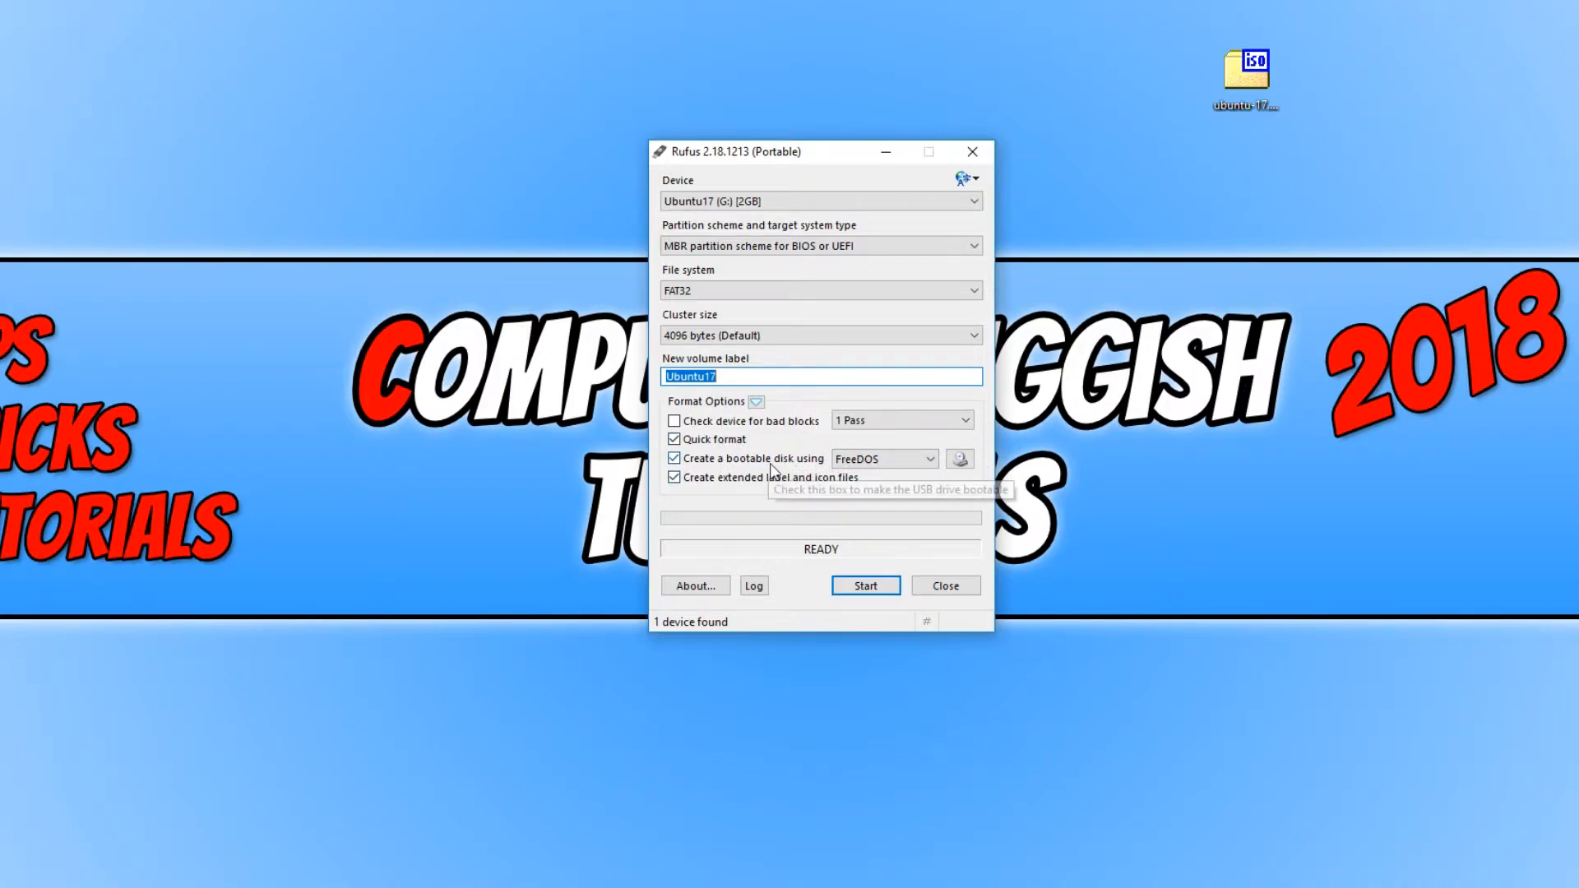
mouse_move(957, 460)
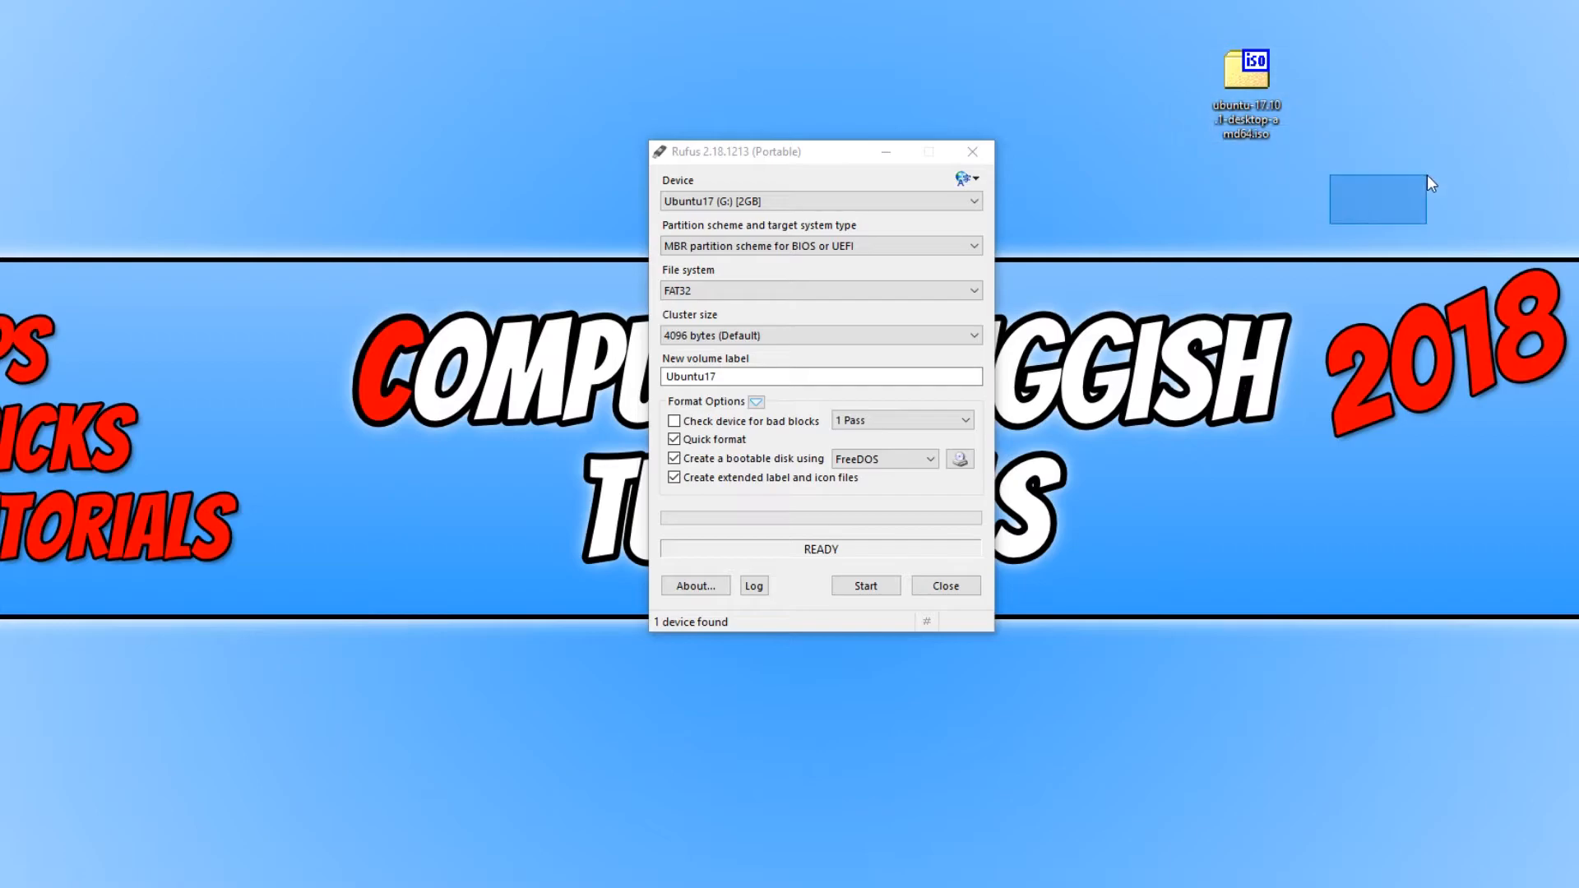
Browse to the Desktop folder to load the ubuntu-17.10.1-desktop-amd64.iso image
click(959, 459)
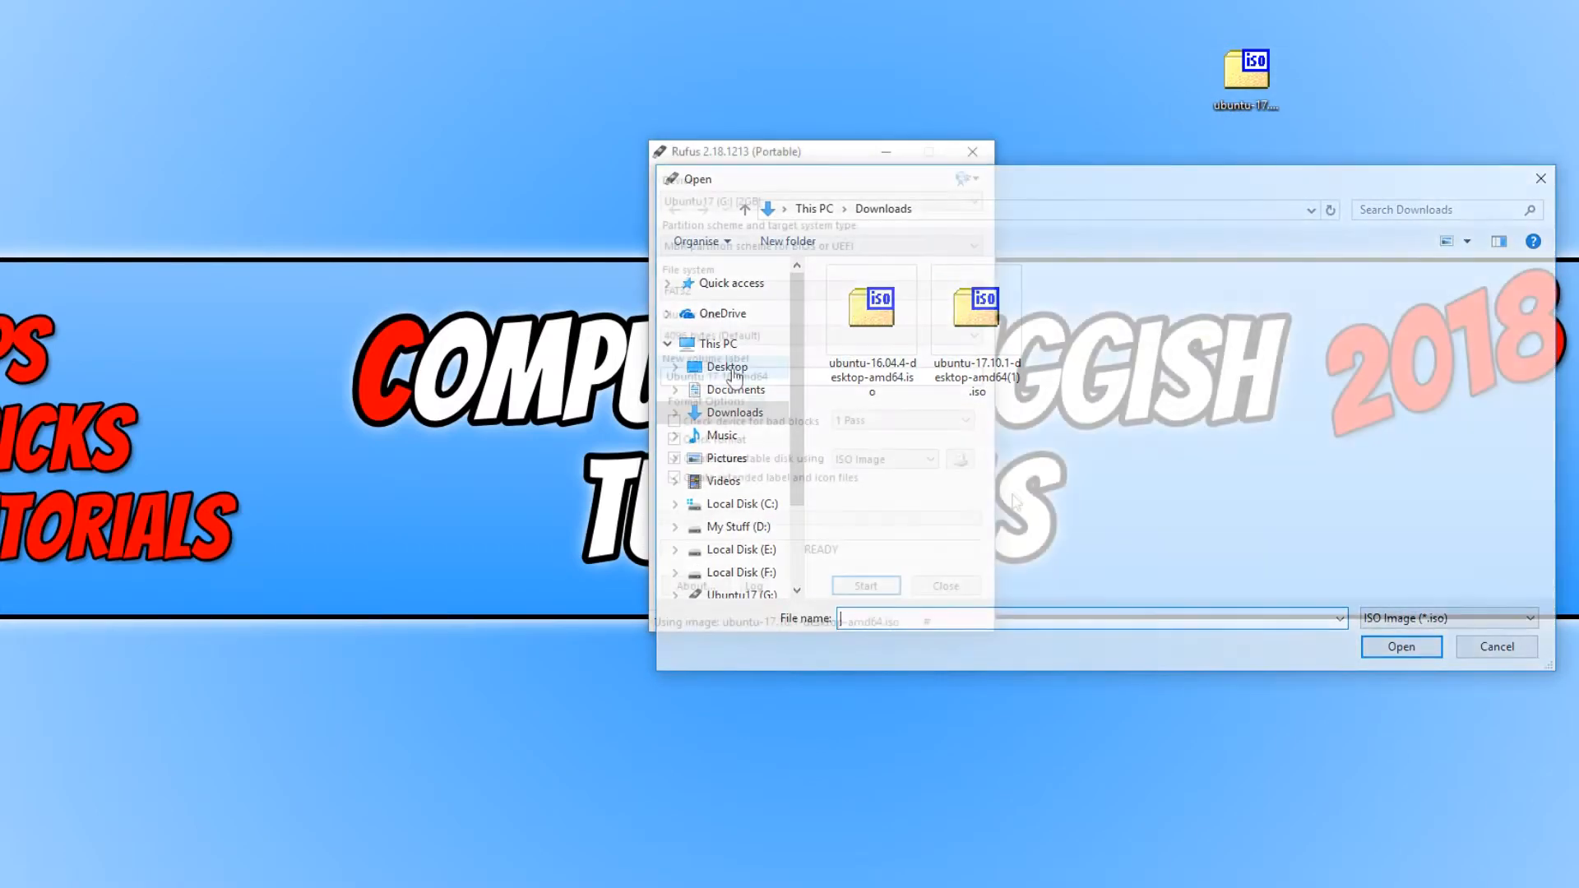
click(1398, 645)
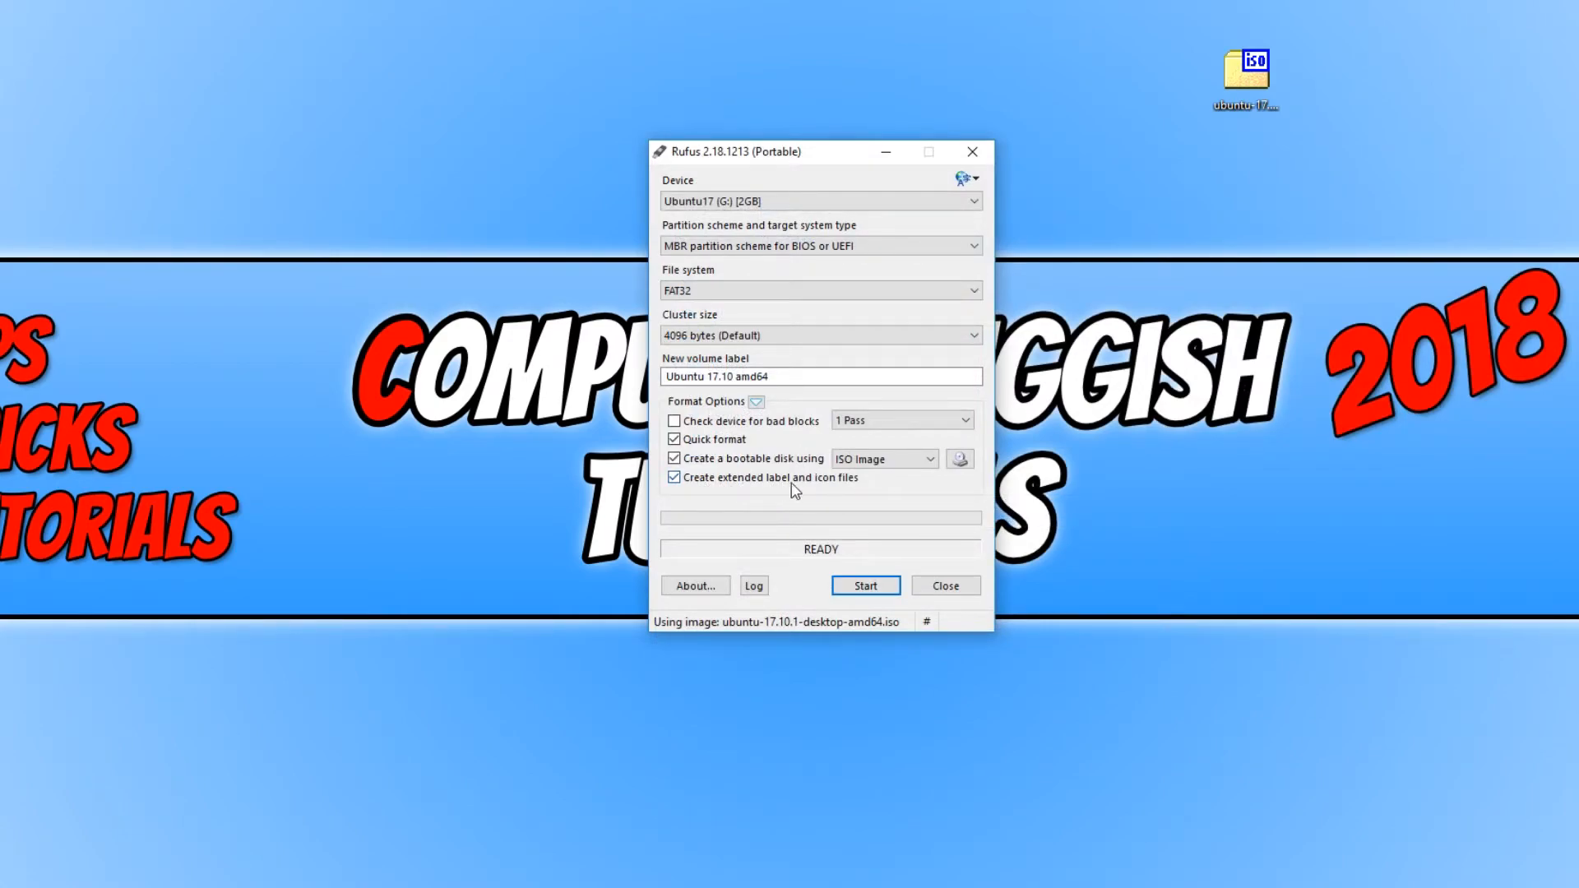
mouse_move(929, 502)
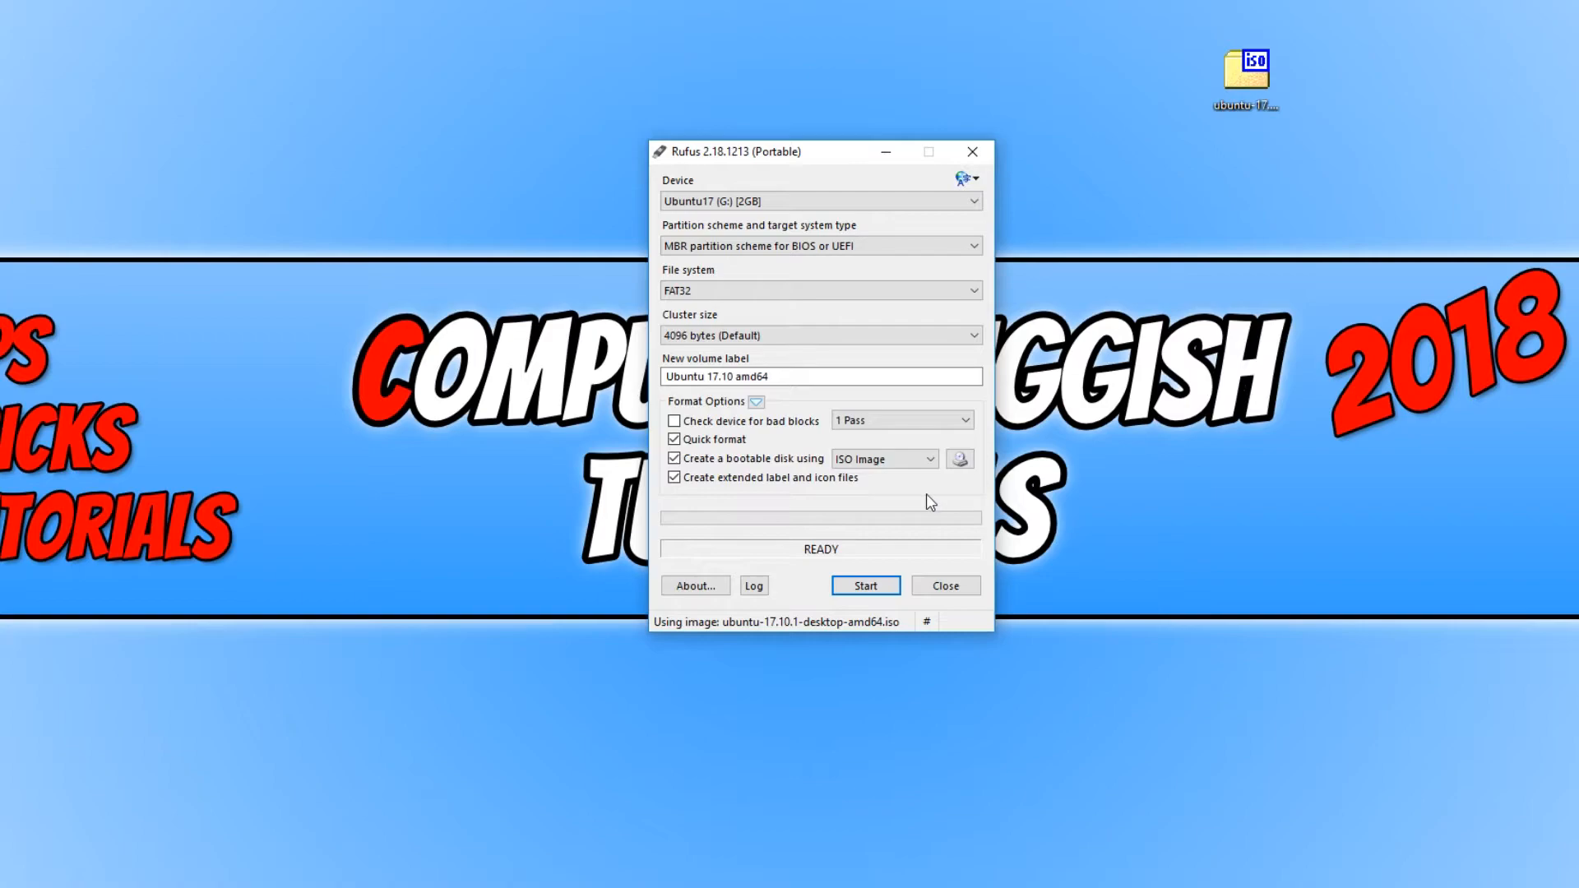
mouse_move(987, 433)
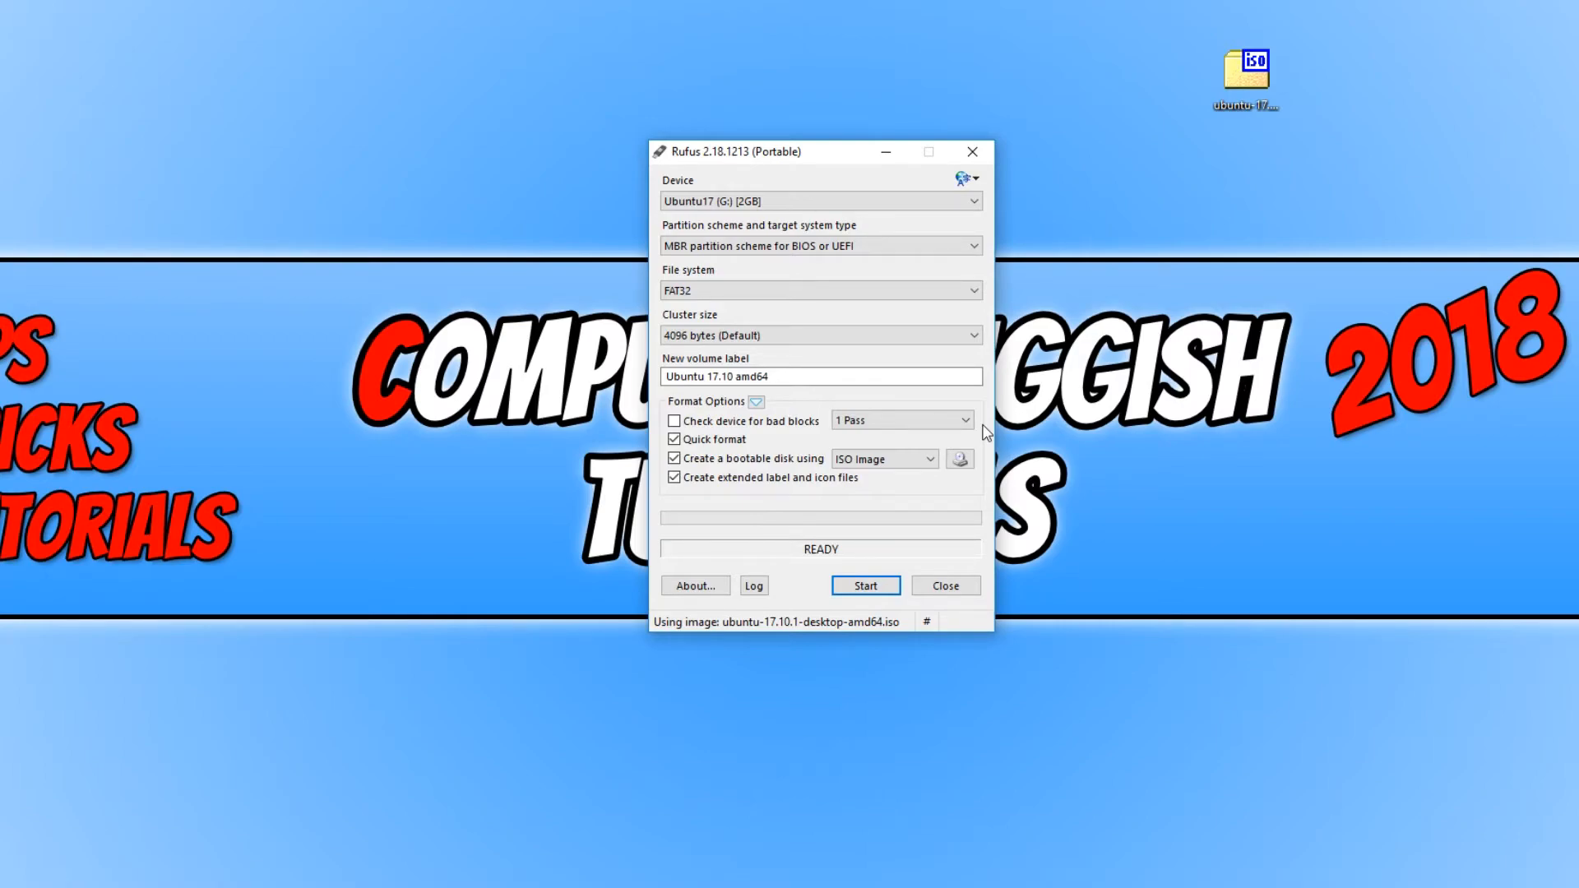
mouse_move(885, 459)
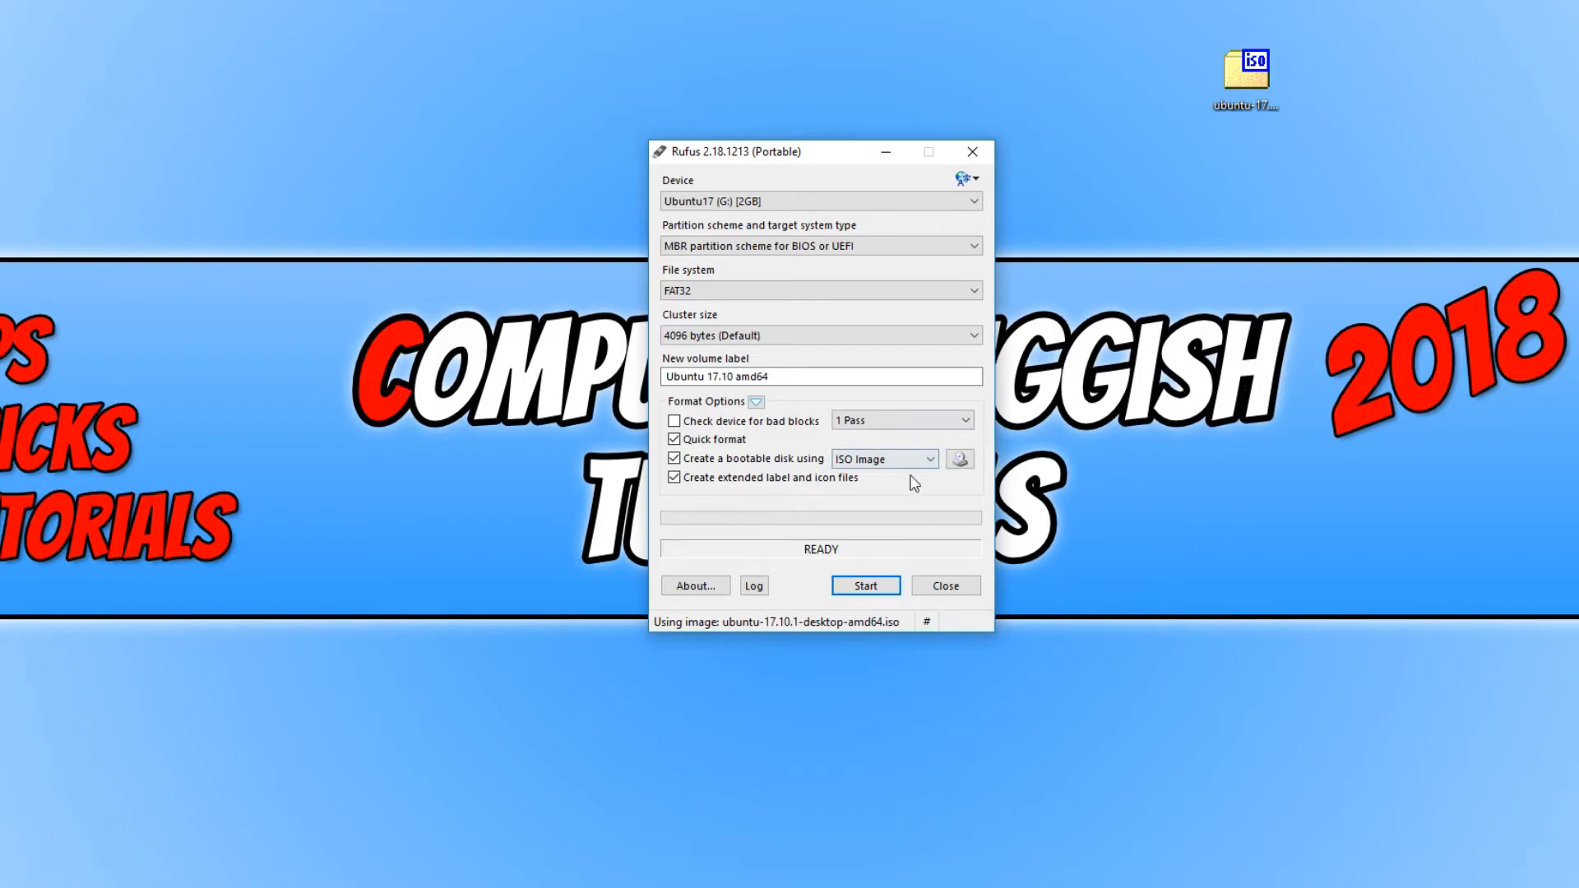
mouse_move(867, 585)
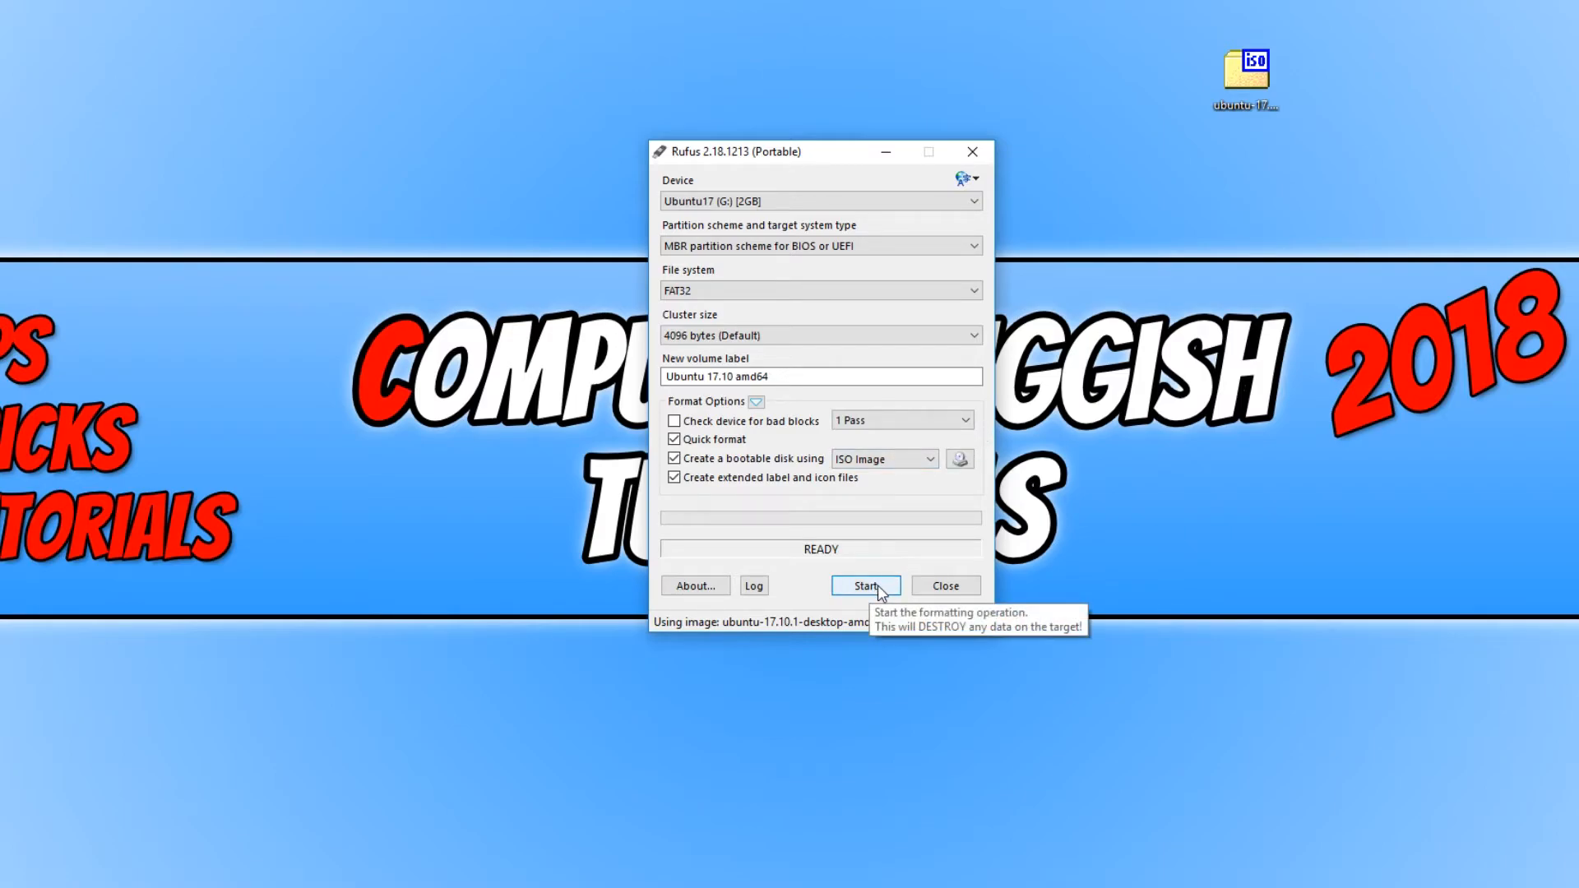
Start writing in ISO Image mode, accepting the Syslinux download and the drive-erase warning
click(864, 586)
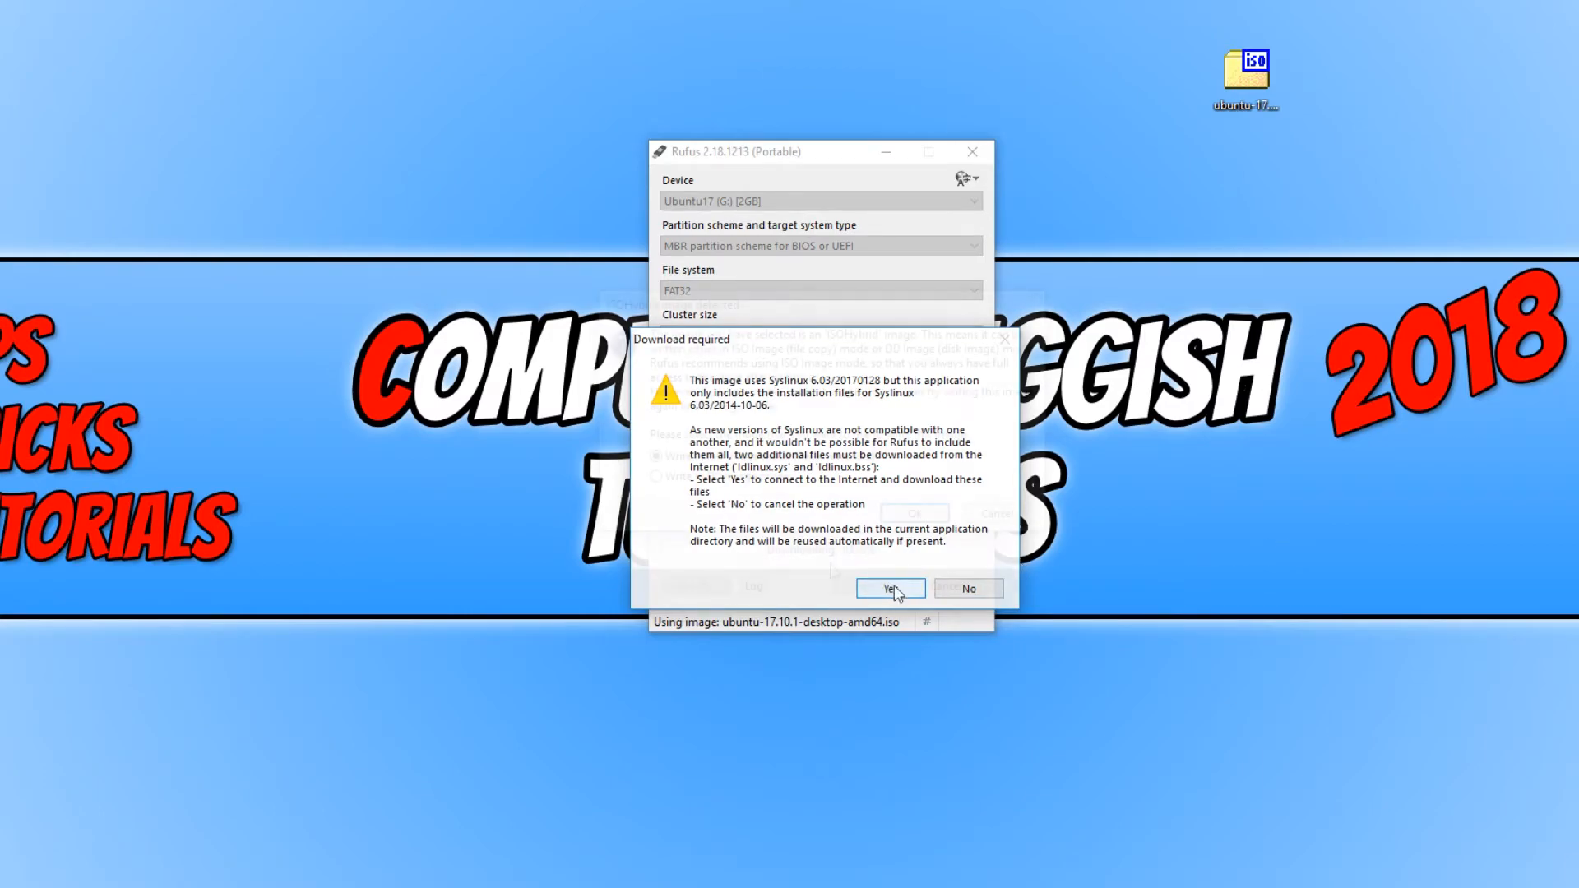
click(890, 589)
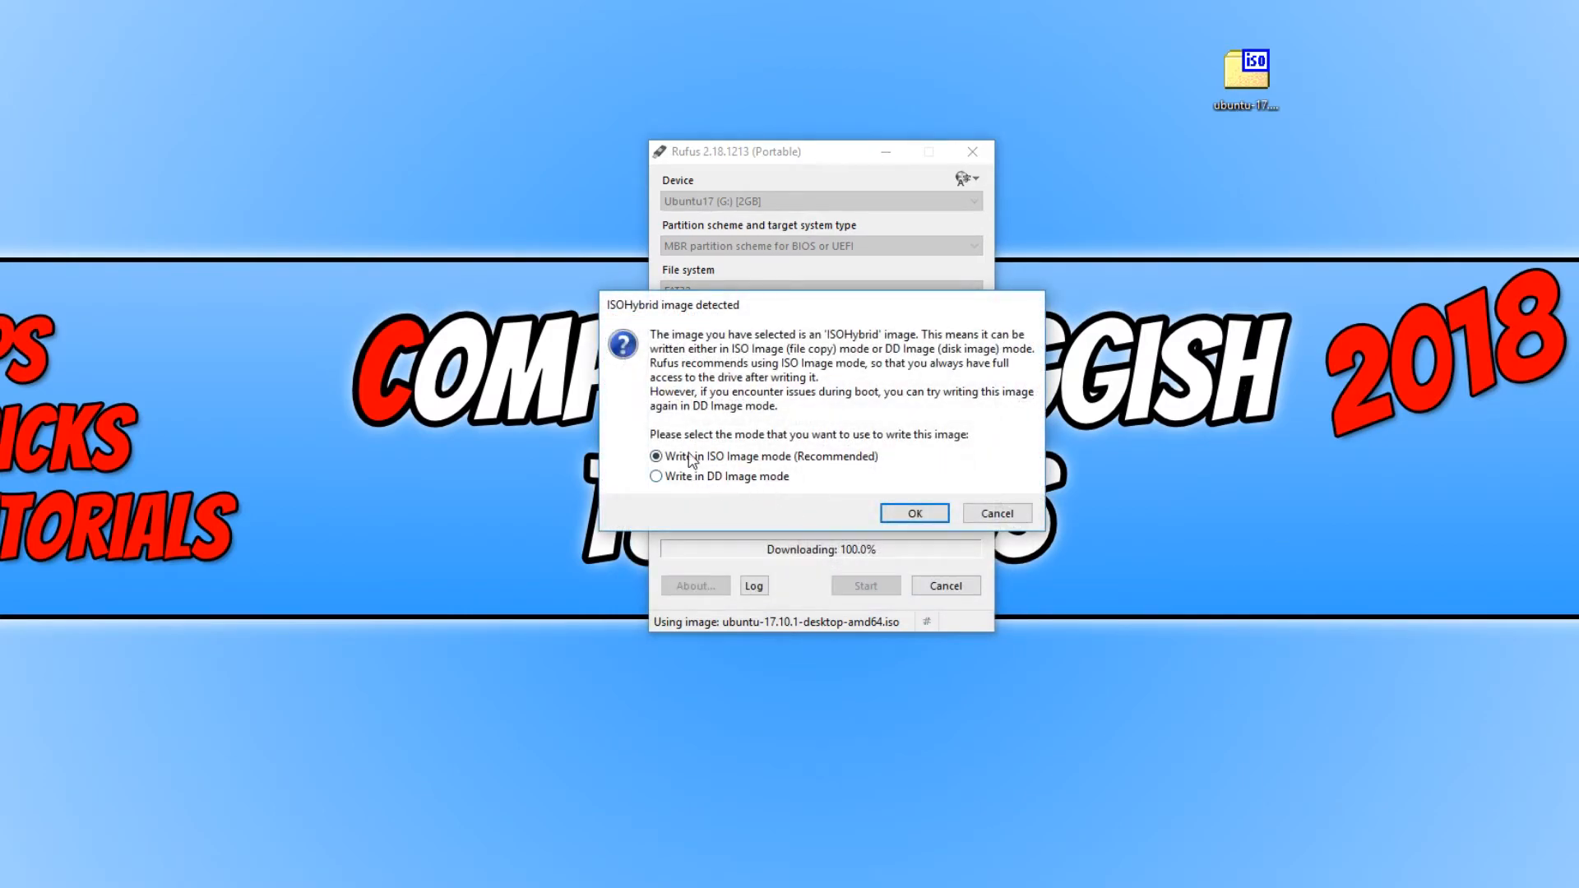
mouse_move(803, 464)
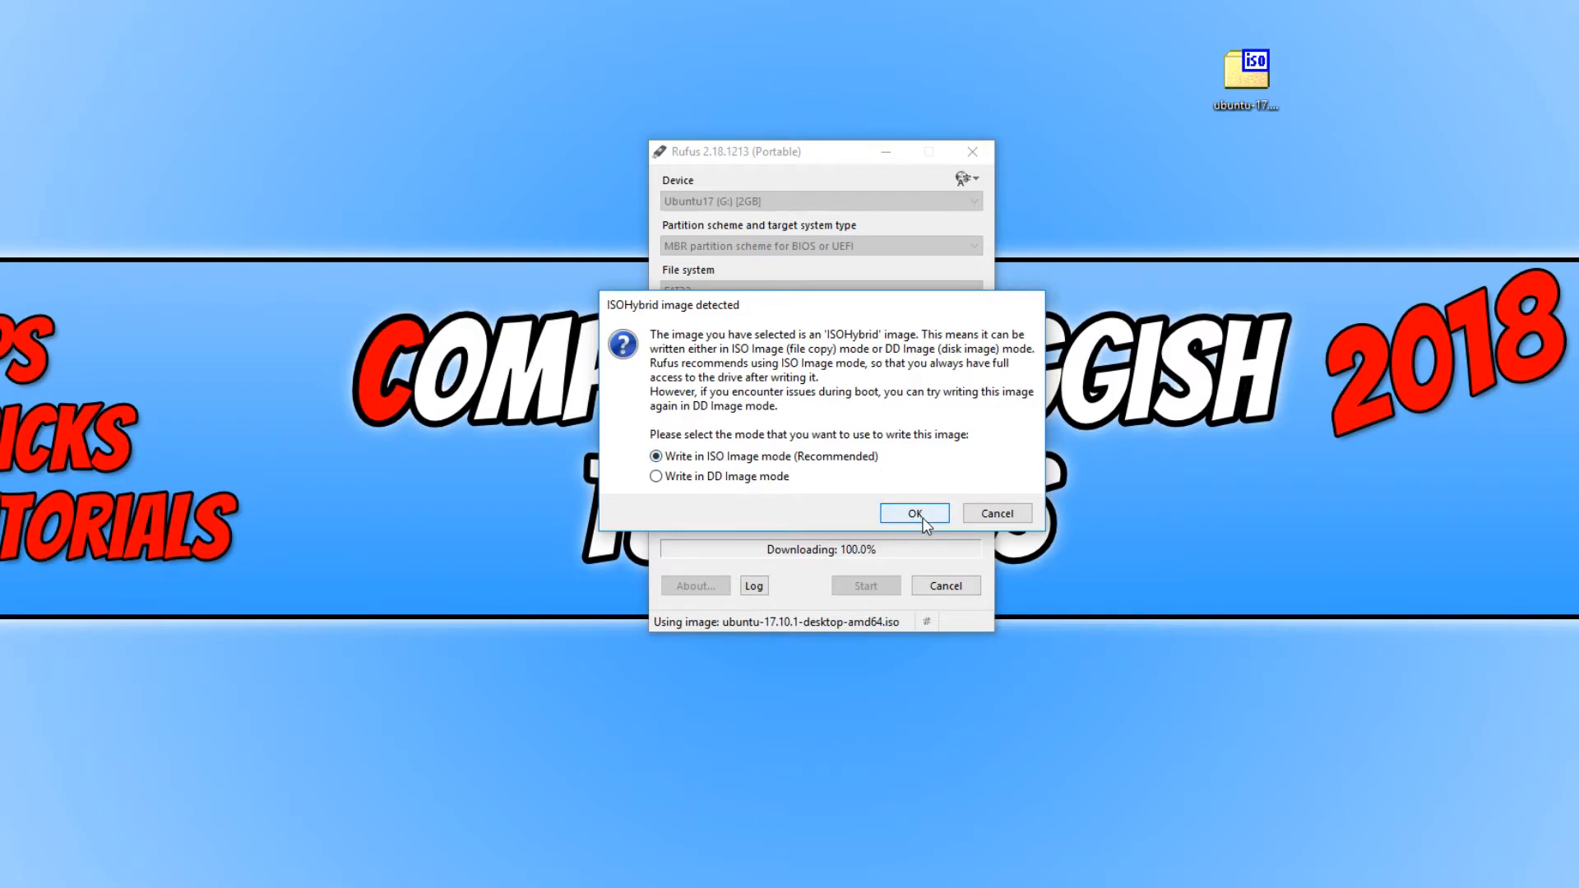
click(913, 513)
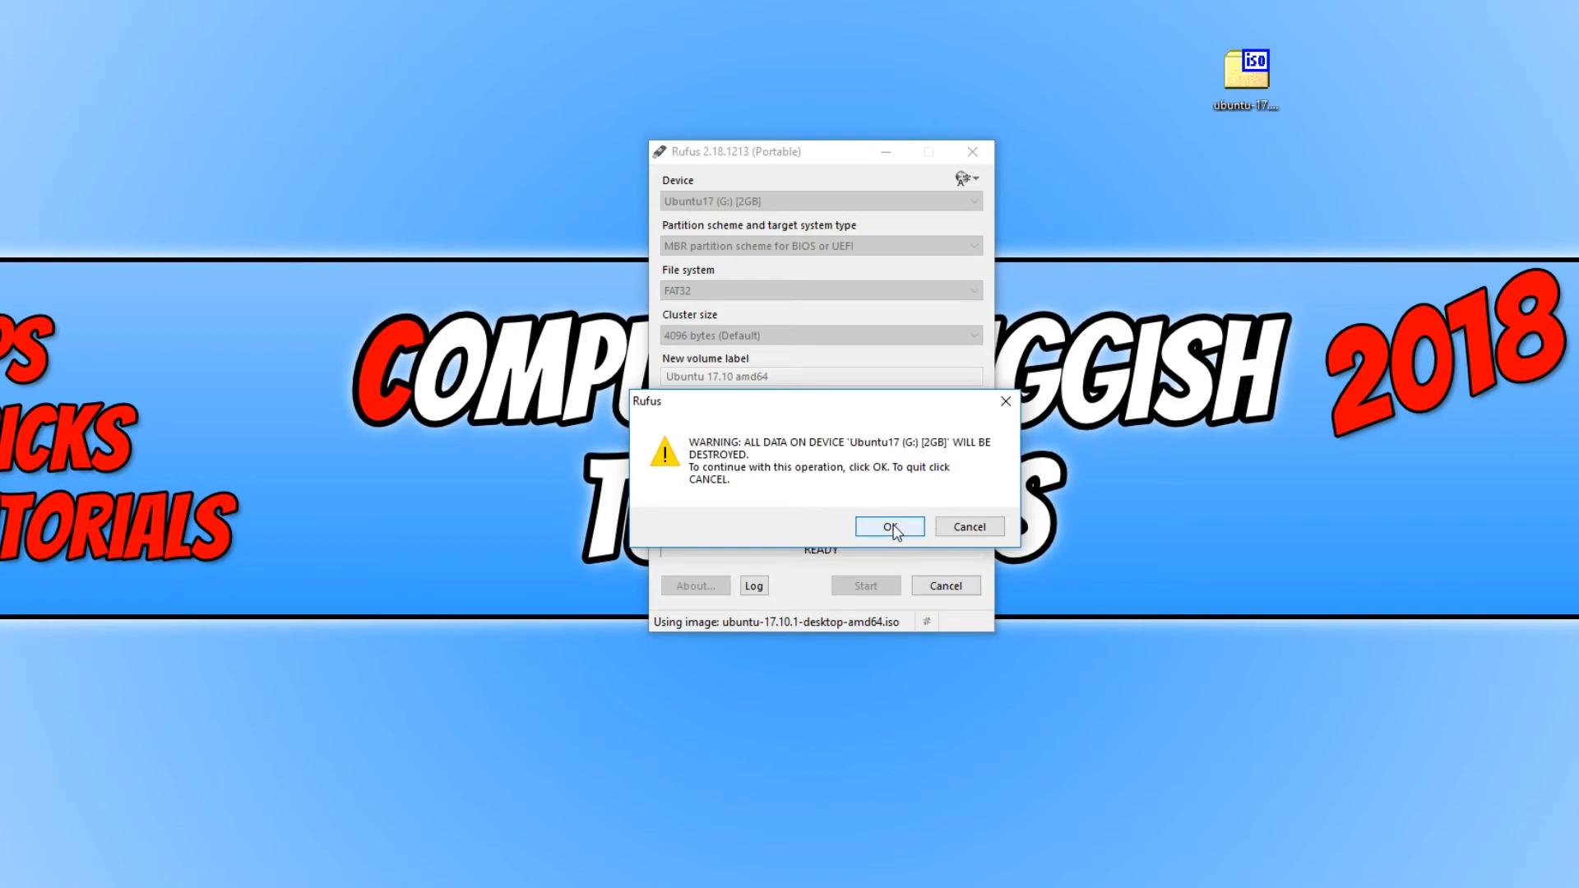
click(889, 526)
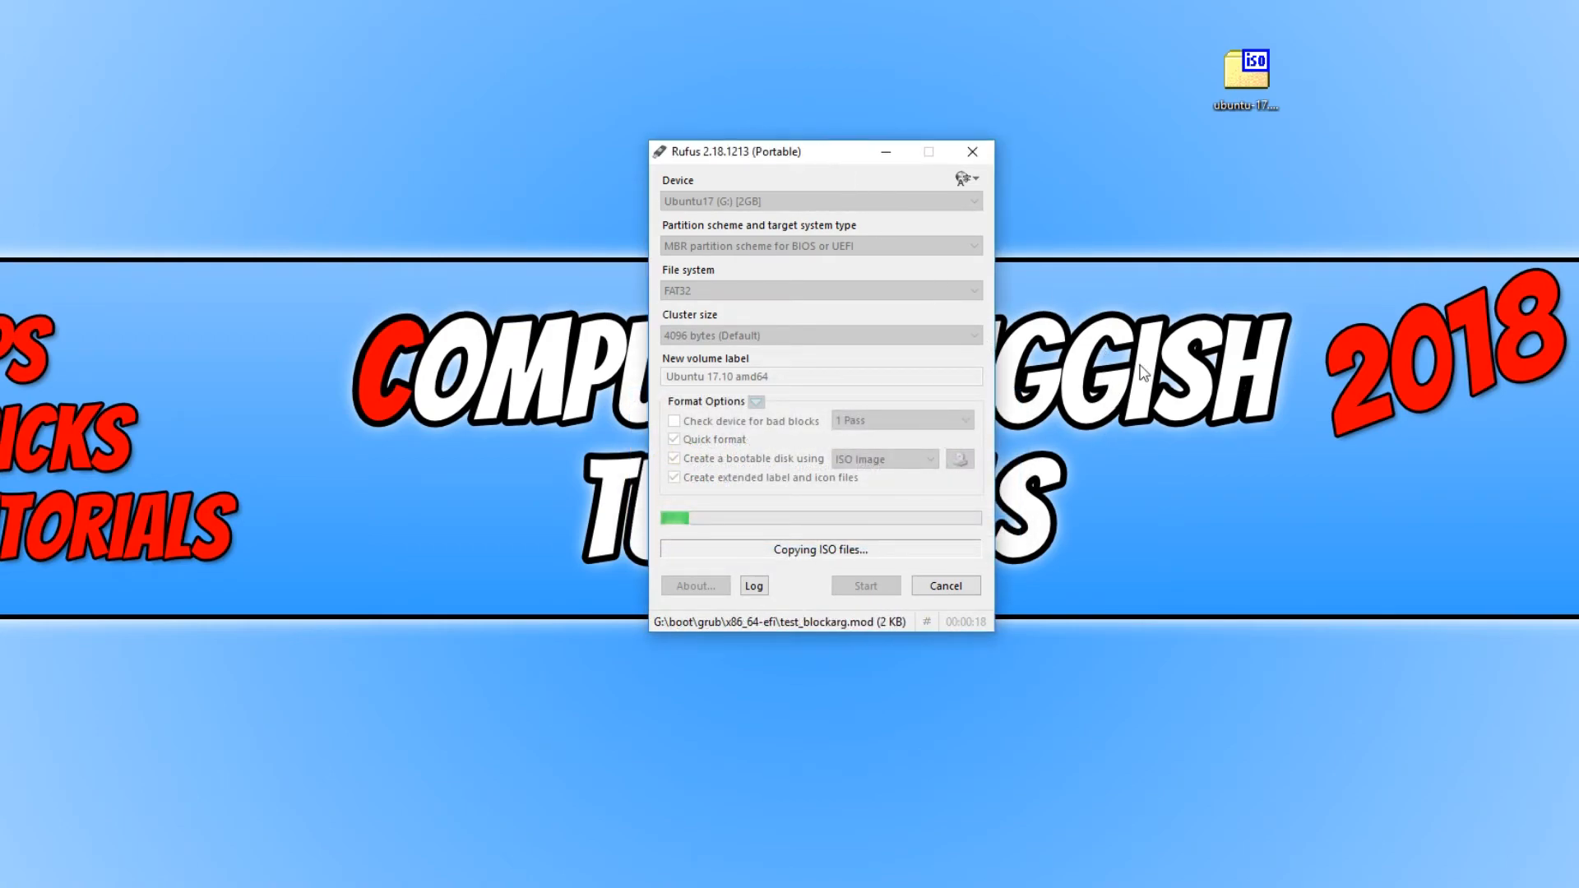
mouse_move(989, 434)
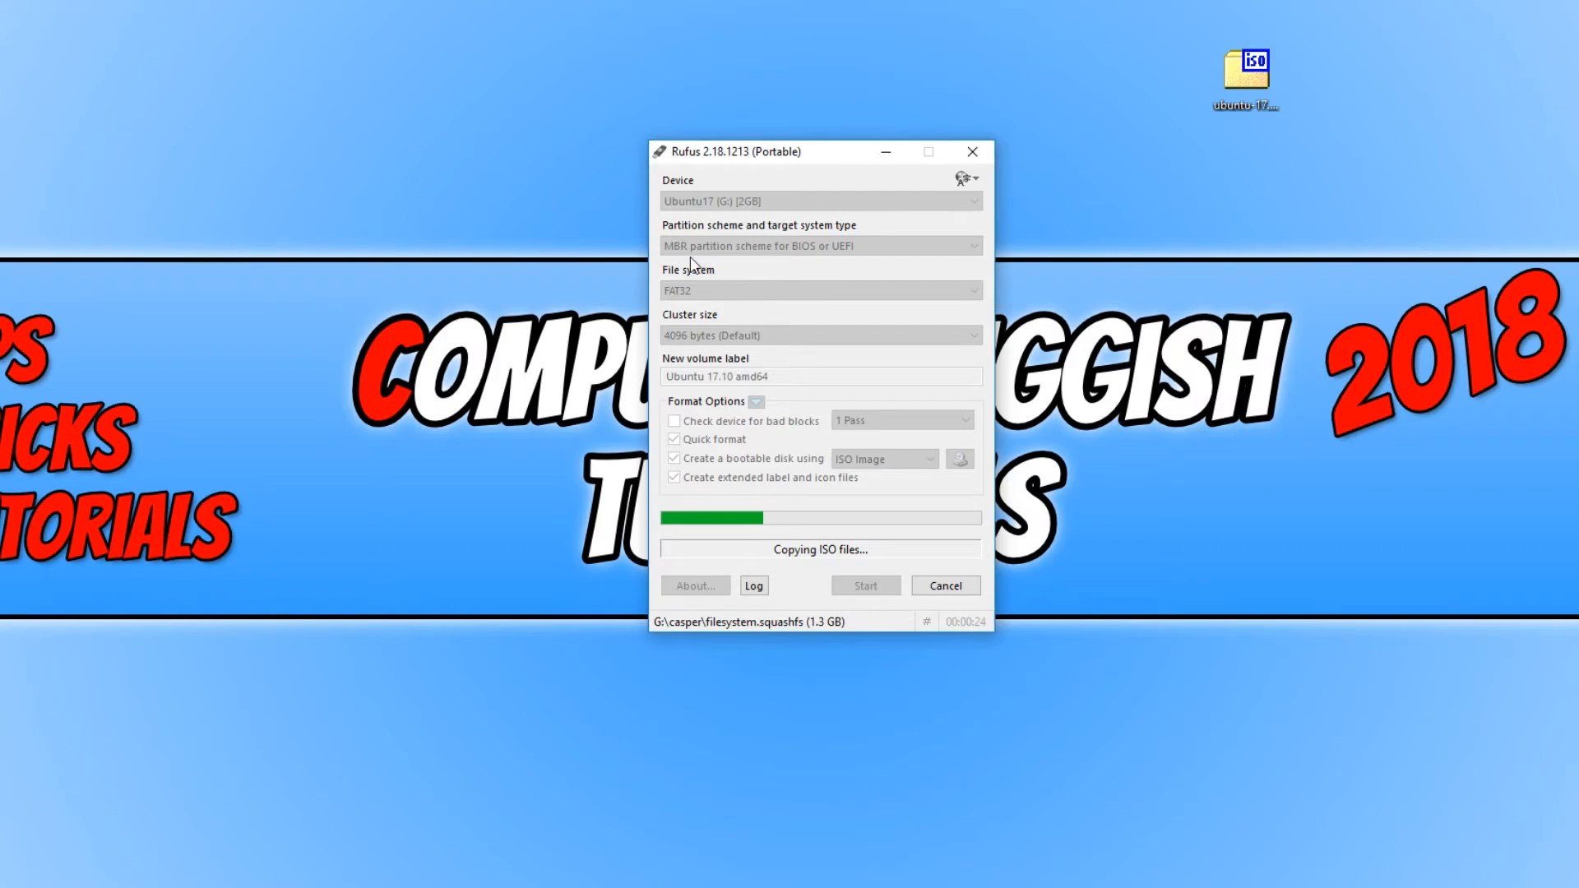
mouse_move(716, 270)
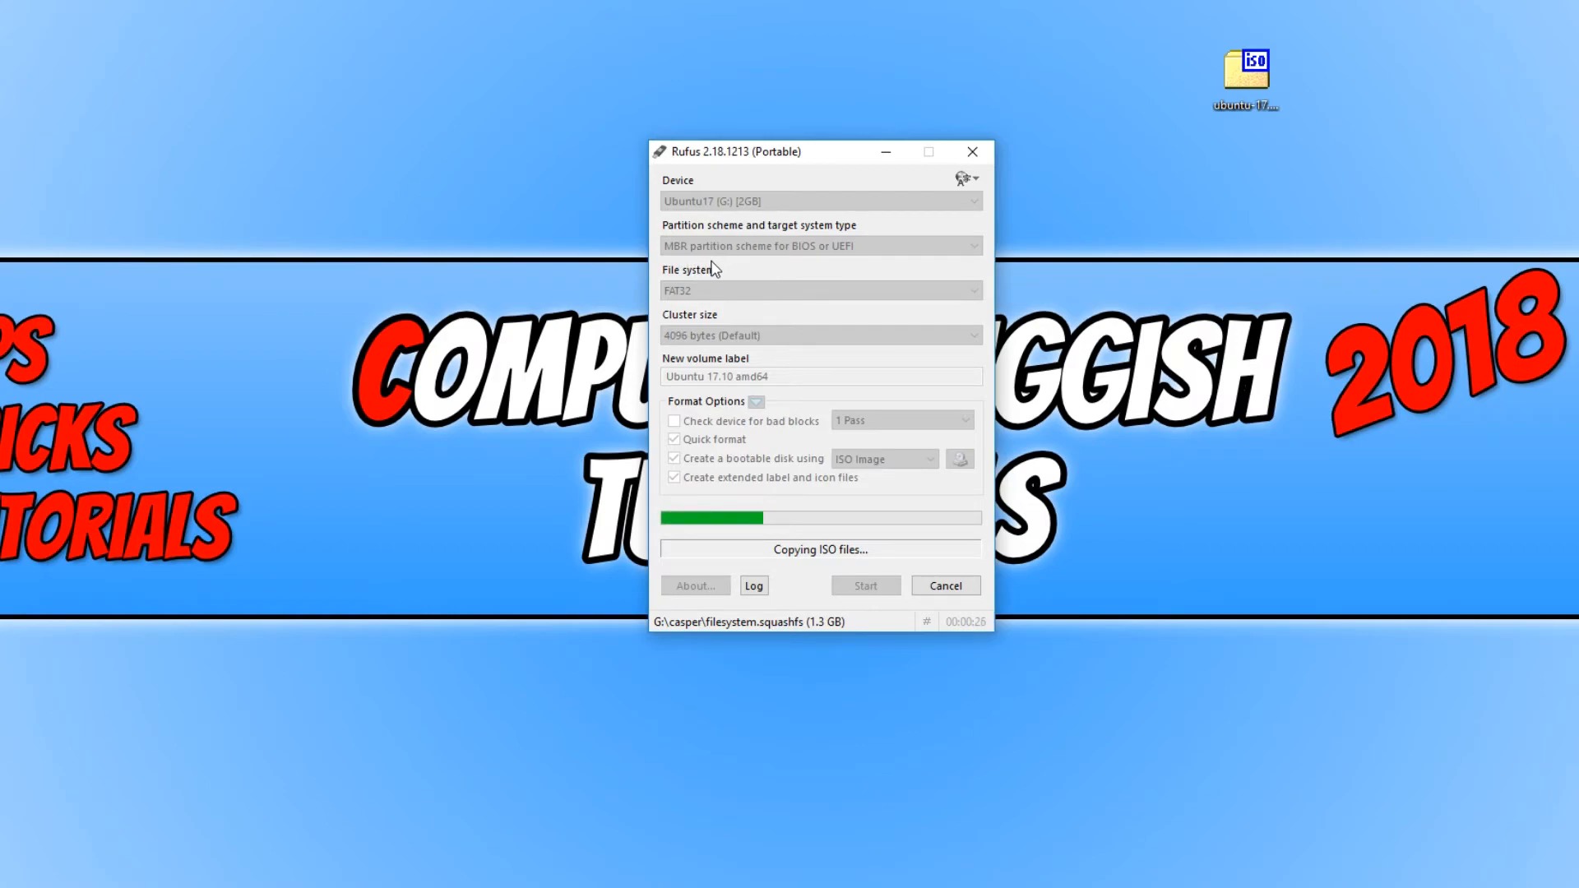
mouse_move(875, 280)
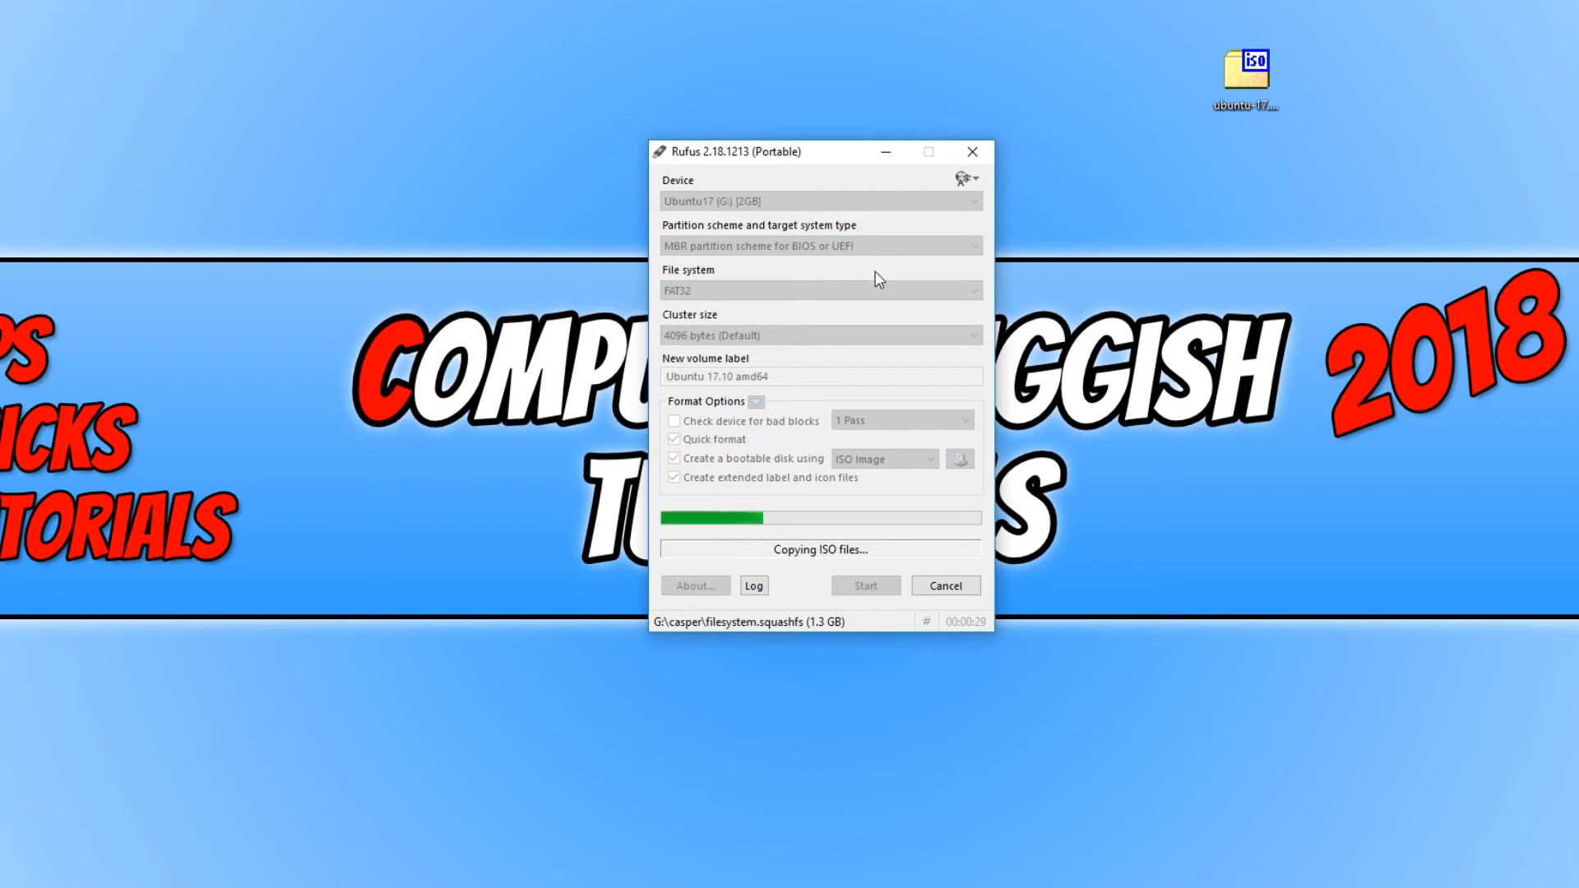
mouse_move(762, 274)
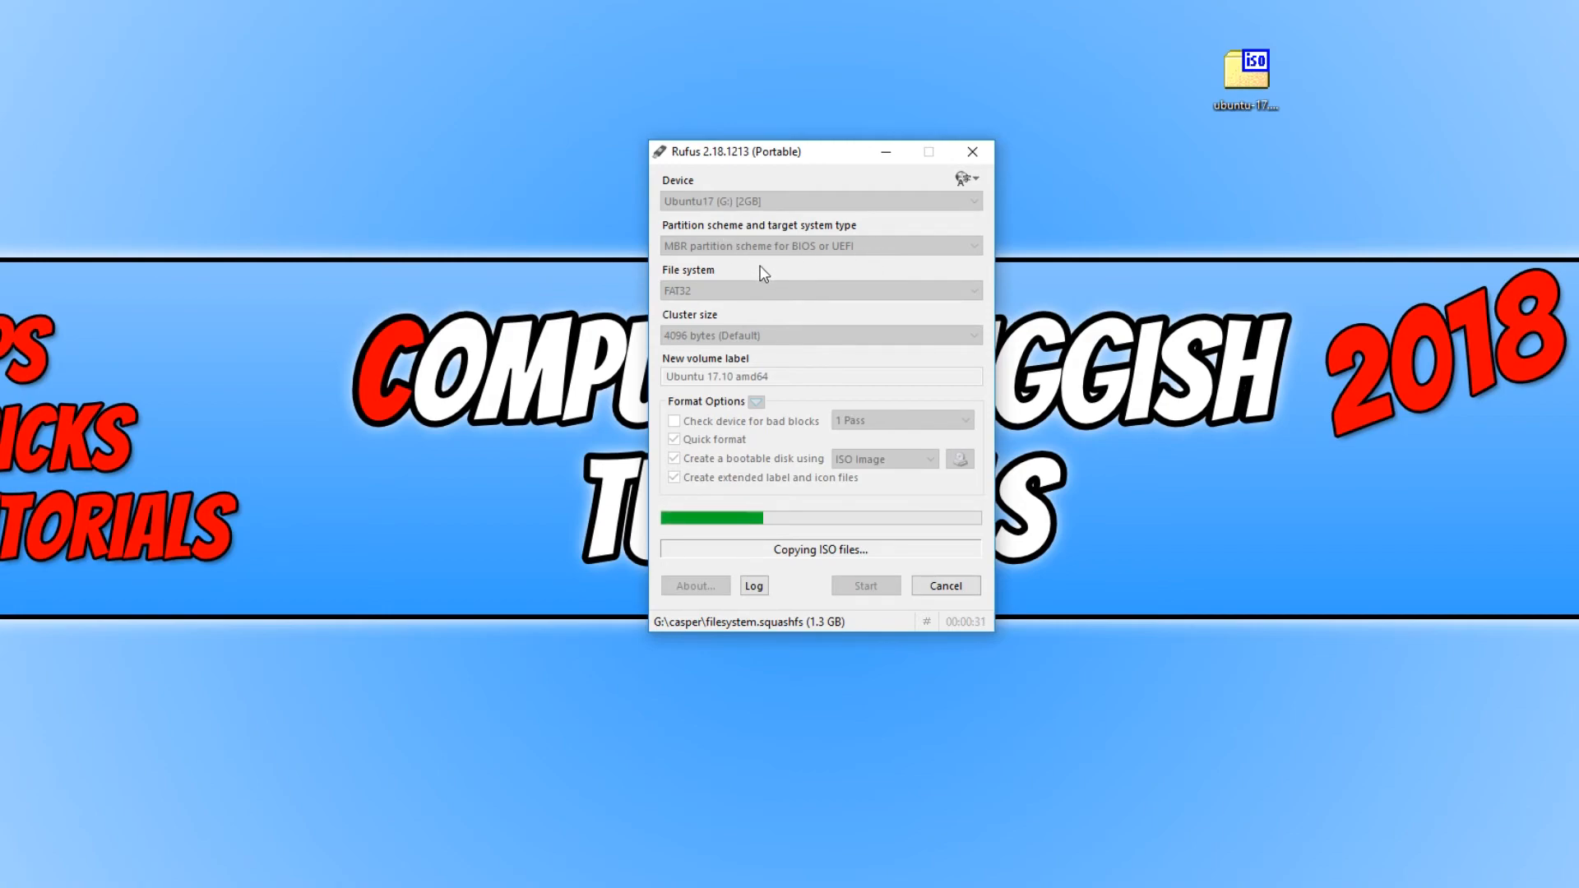
mouse_move(1118, 308)
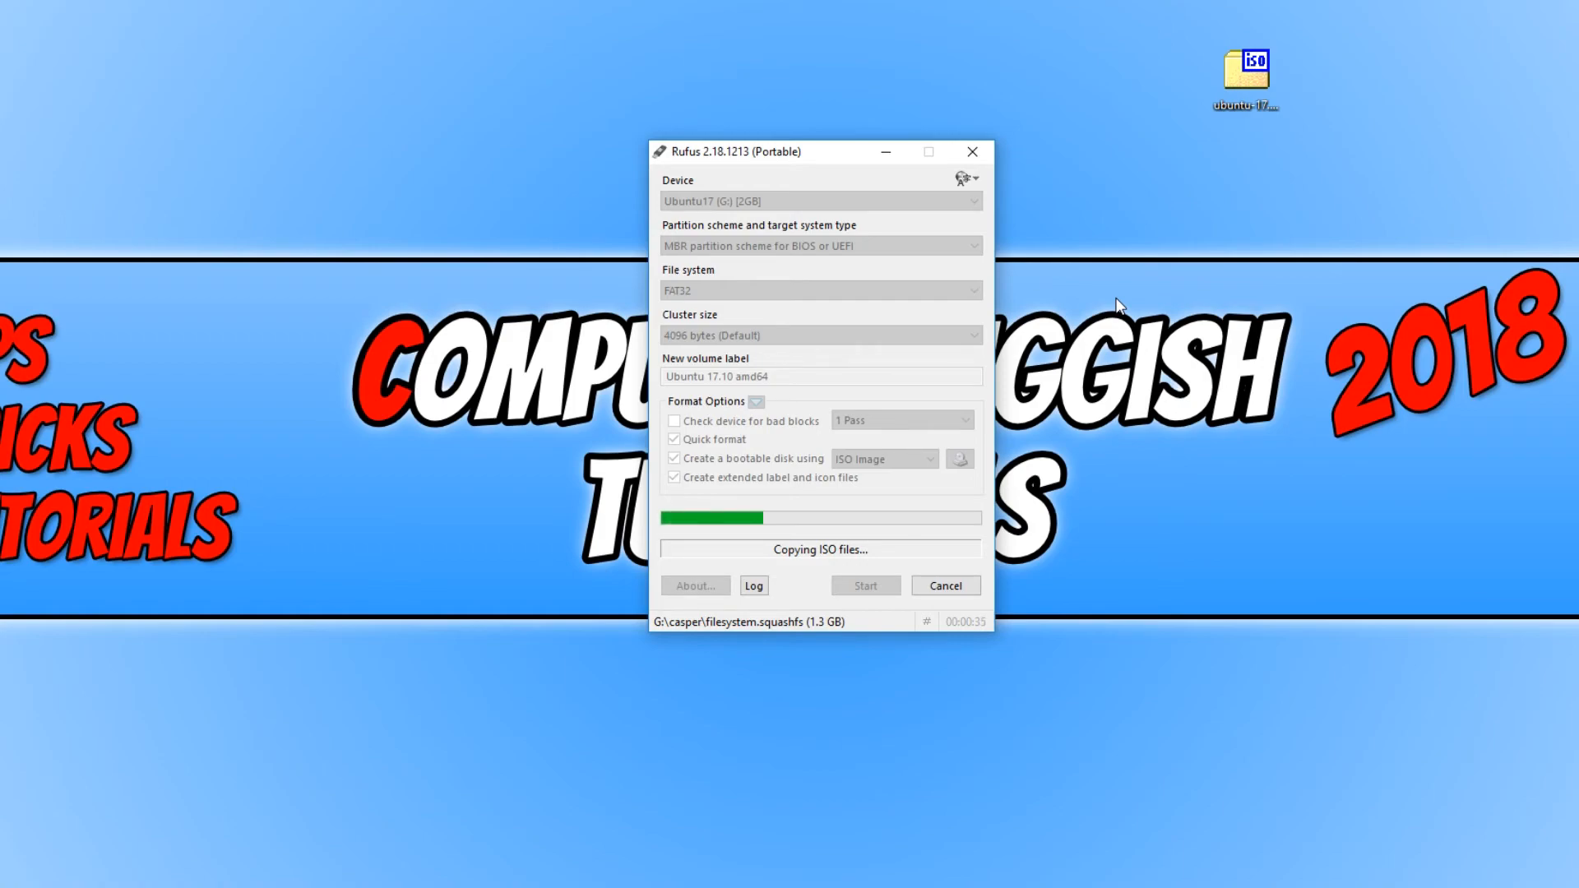
mouse_move(816, 261)
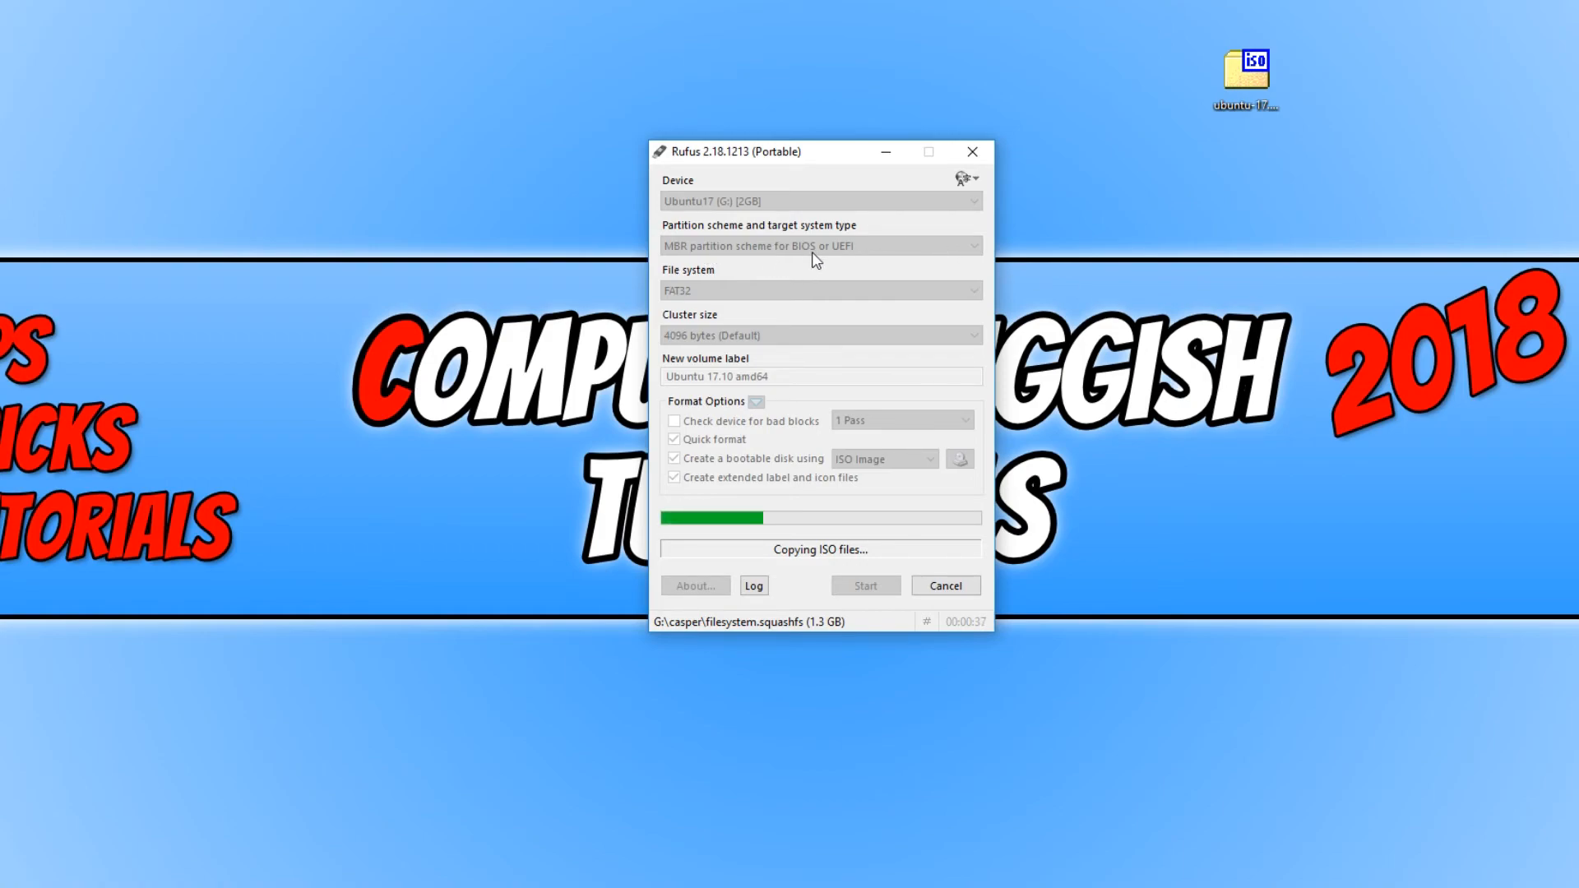